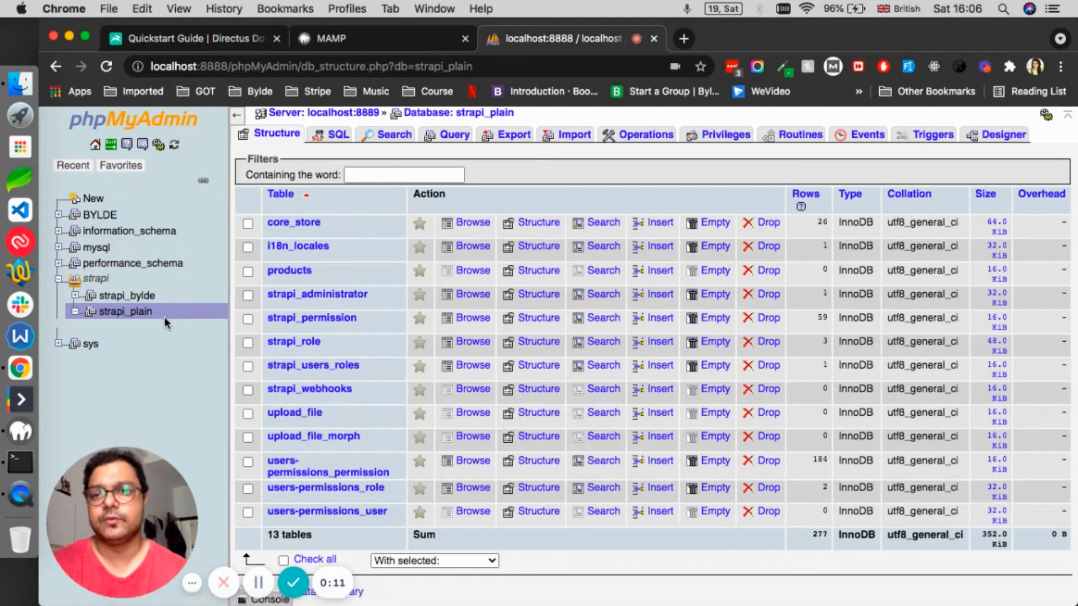
Step: Inspect the empty products table and its ten columns in strapi_plain, then return to the table list
left_click(125, 312)
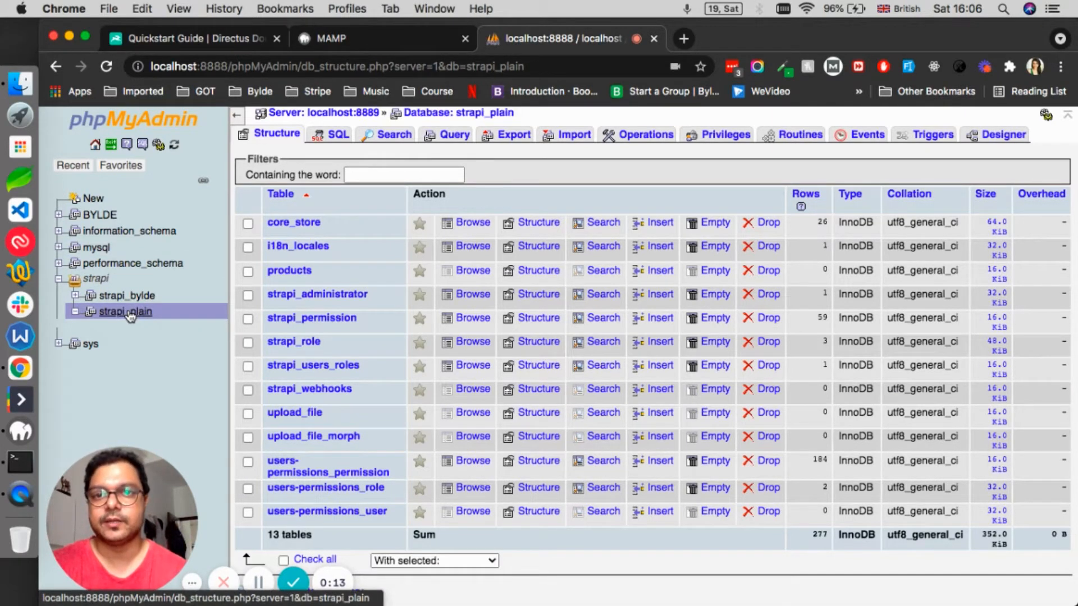
scroll("down", 3)
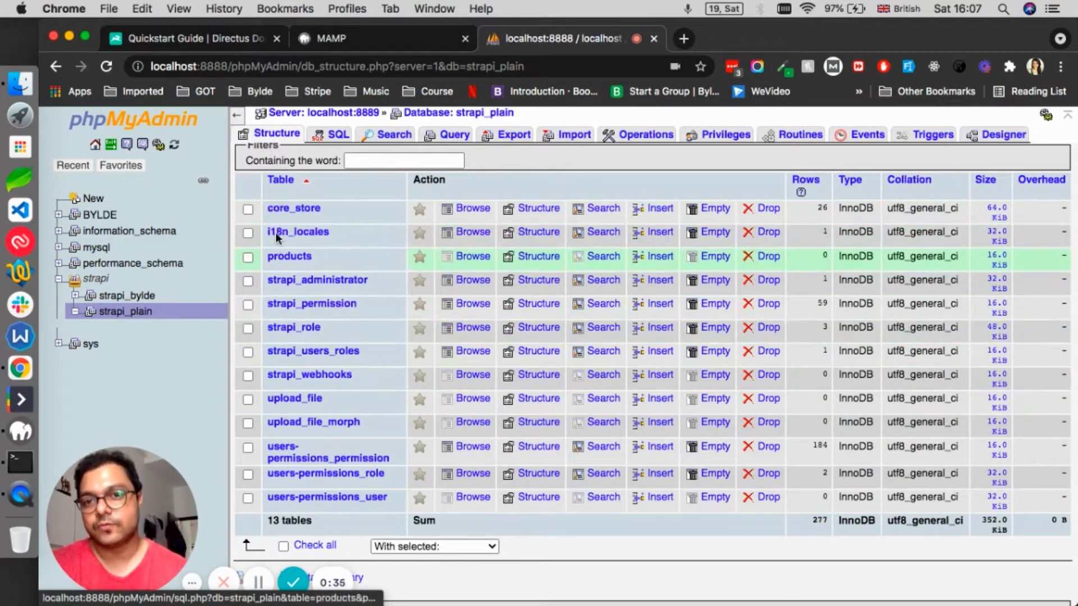
mouse_move(313, 351)
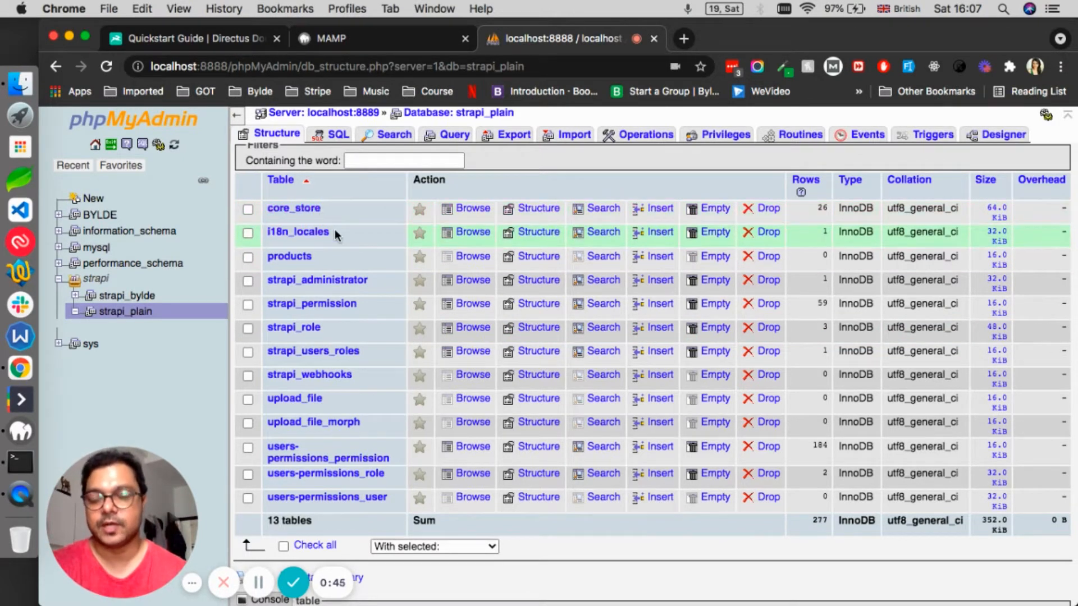
mouse_move(290, 256)
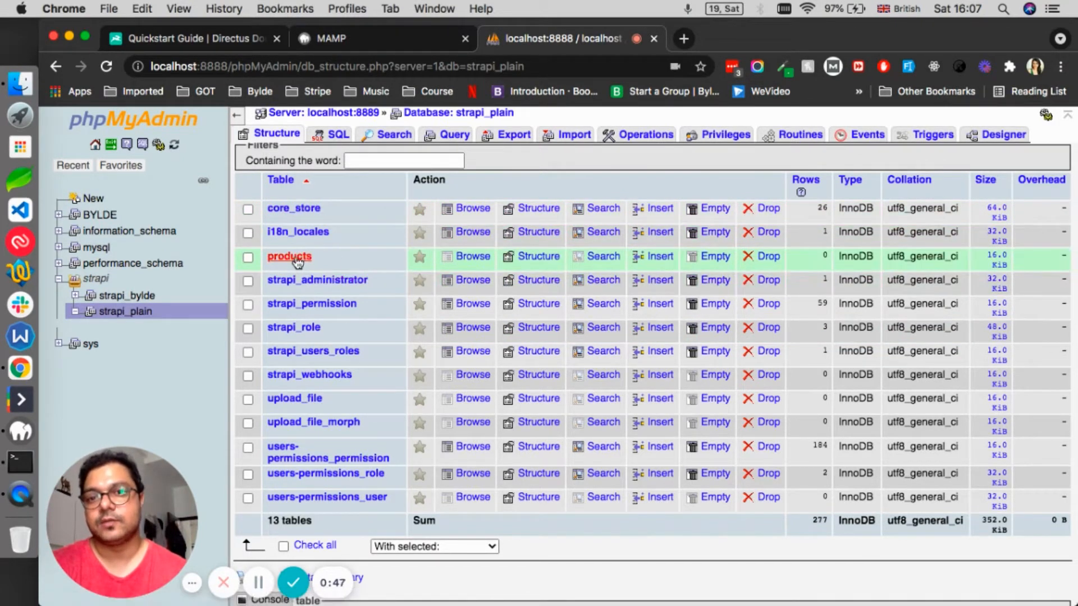
left_click(288, 256)
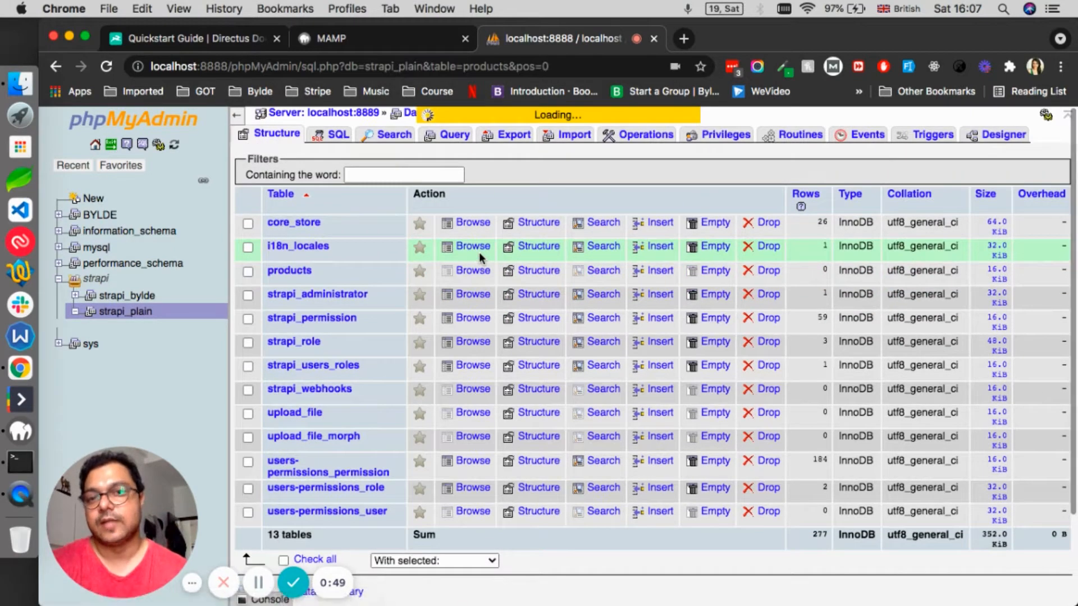
left_click(472, 270)
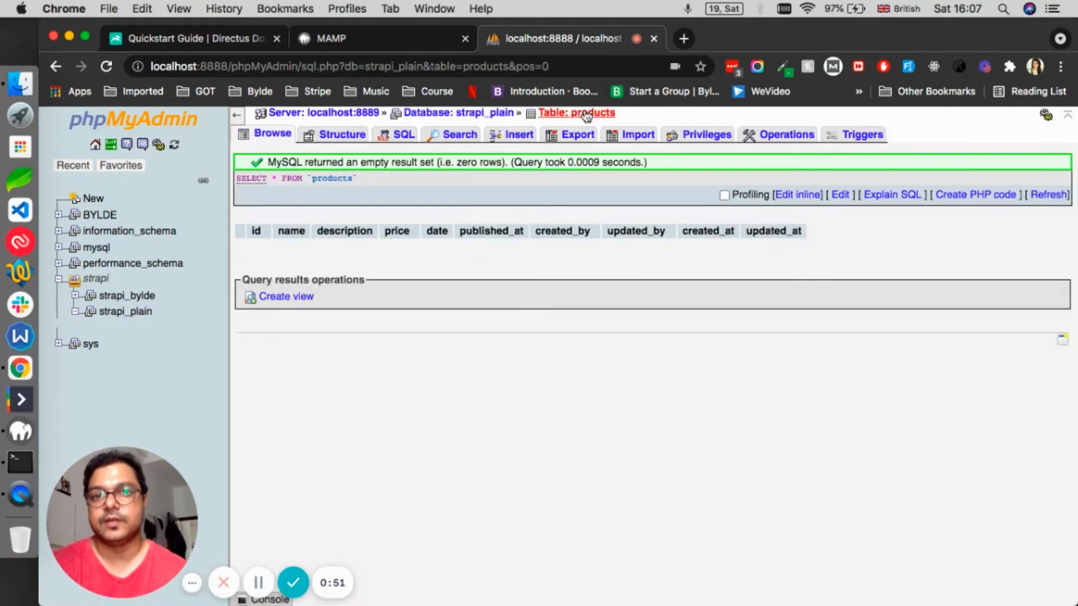
left_click(342, 134)
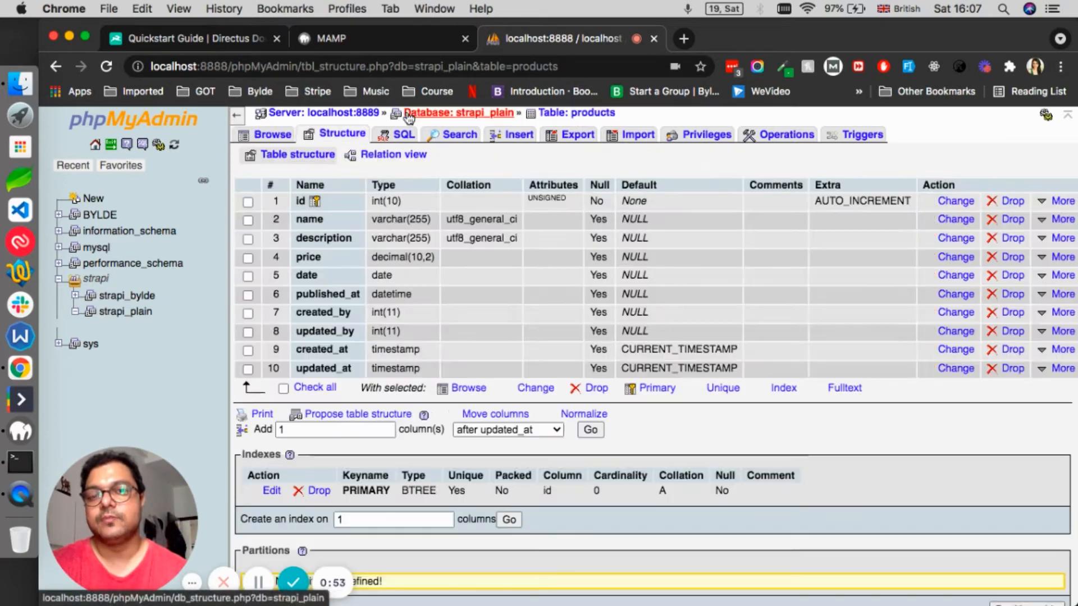
left_click(459, 112)
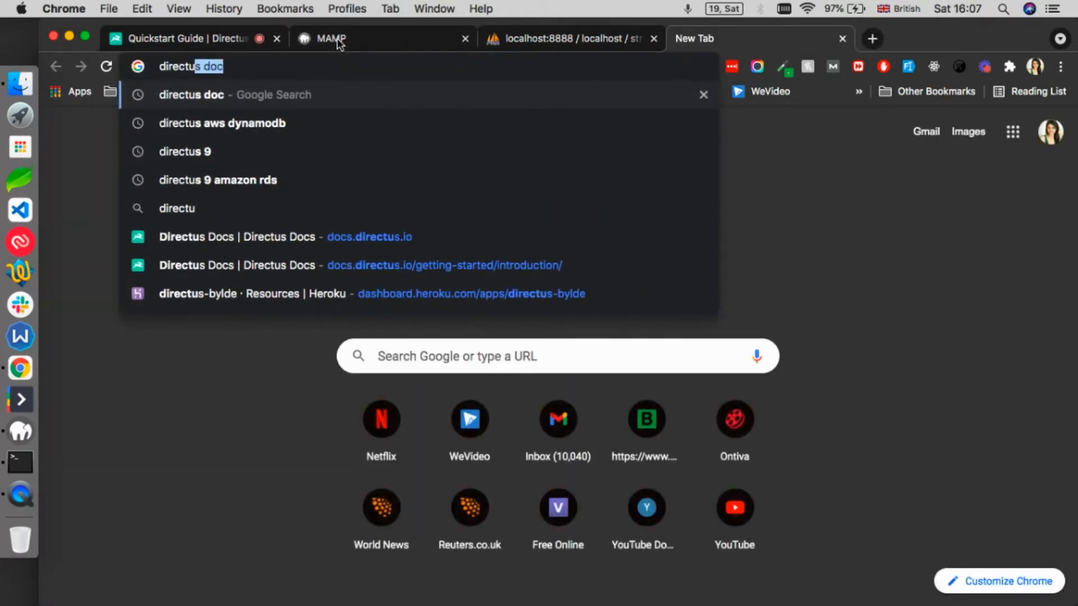
Step: Search for Directus docs, open directus.io, and scroll through the homepage features
key("Enter")
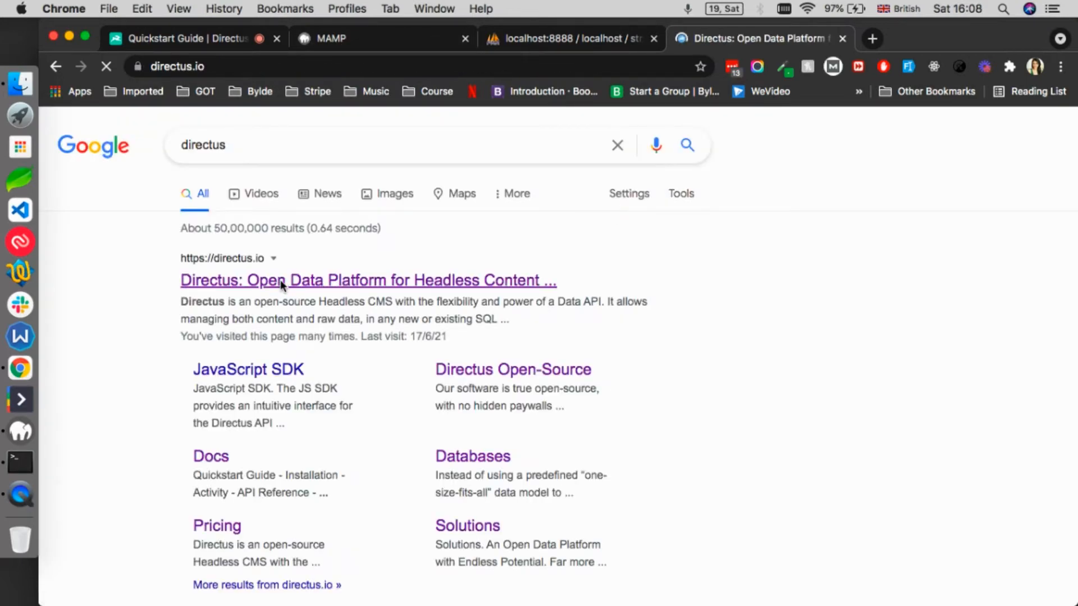
left_click(367, 281)
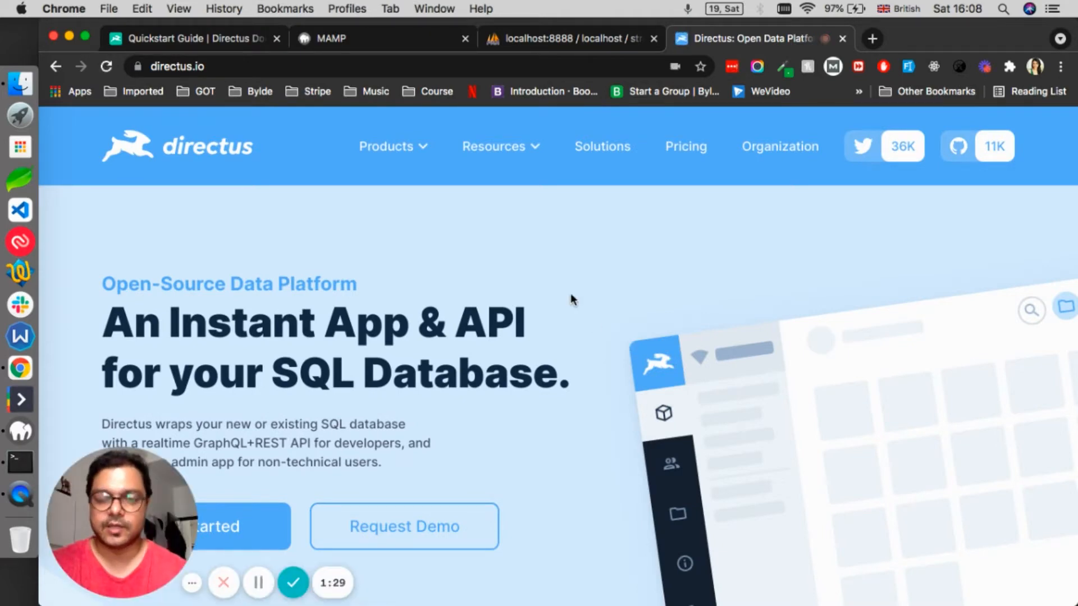
scroll("down", 3)
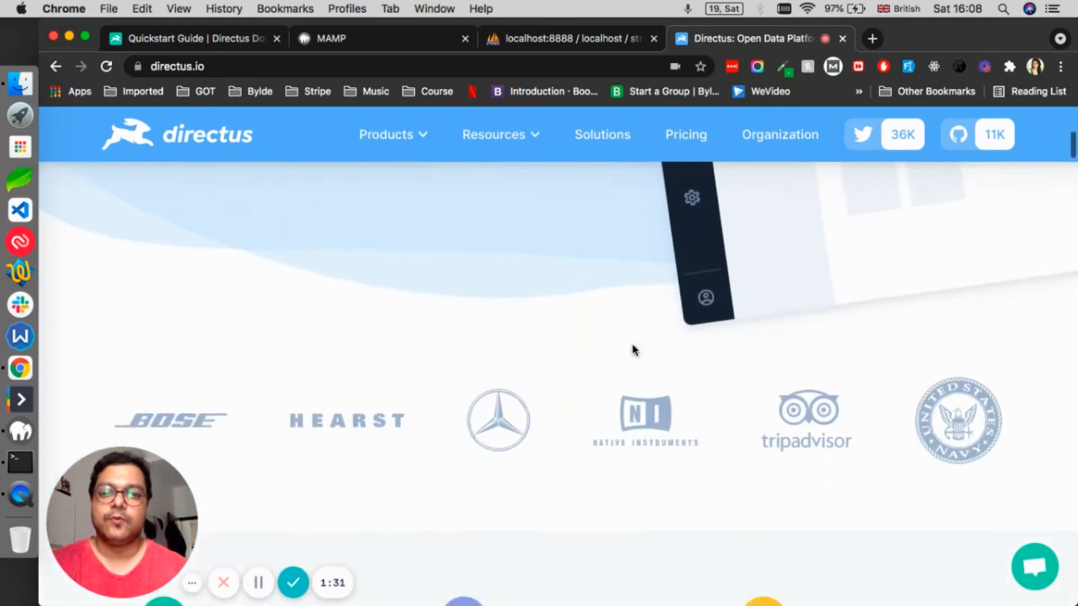
scroll("down", 3)
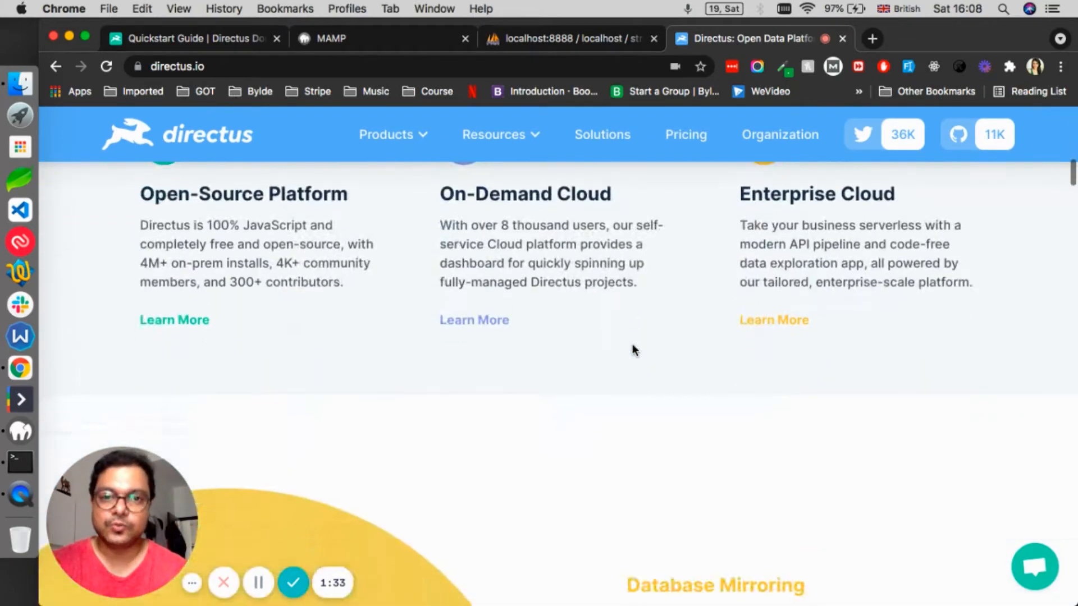
scroll("down", 3)
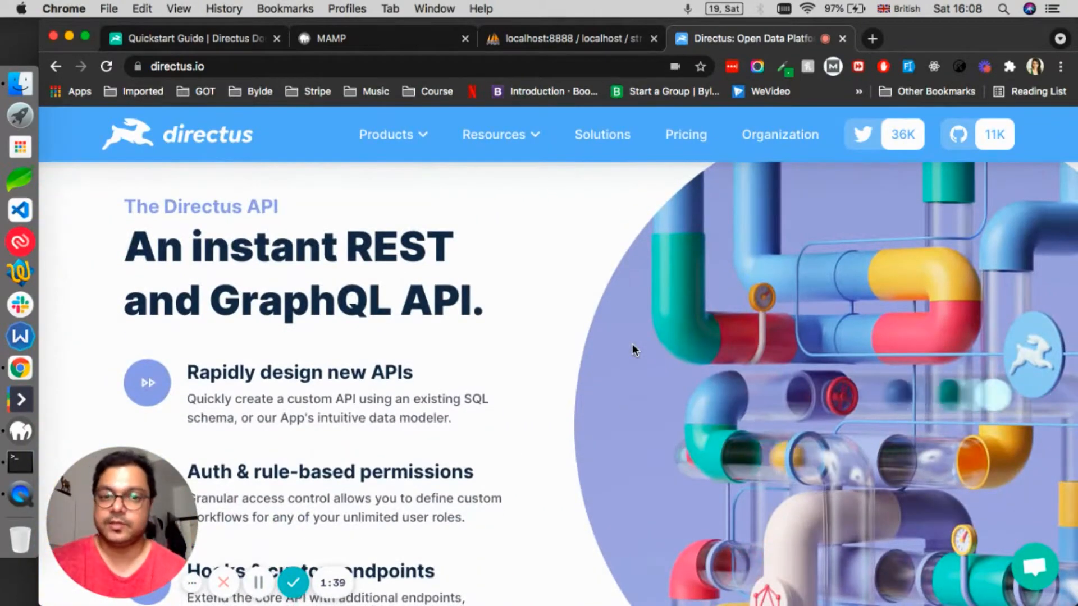
scroll("down", 3)
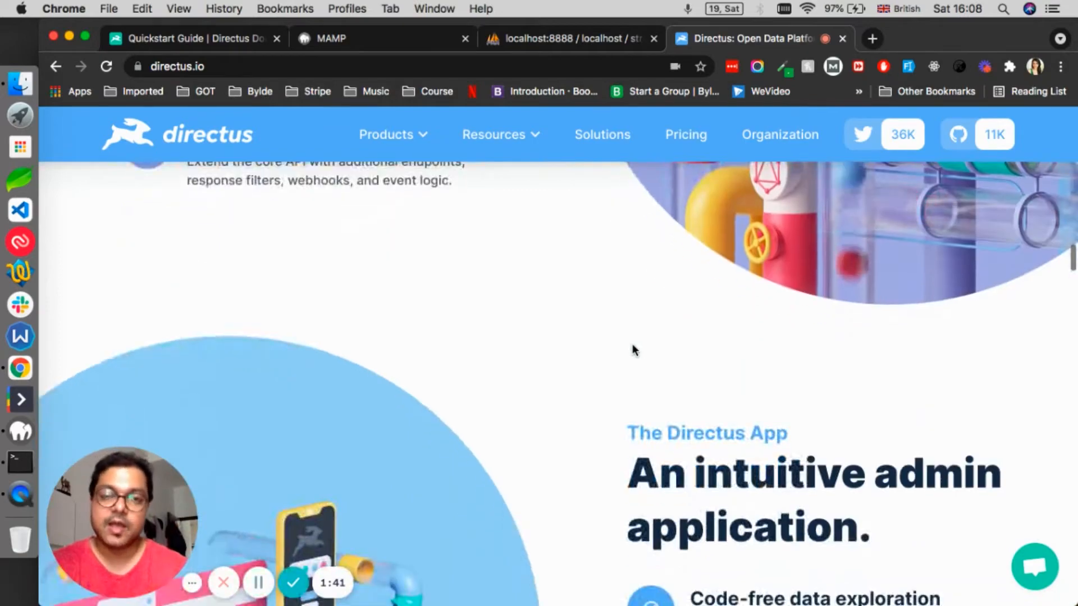
scroll("down", 3)
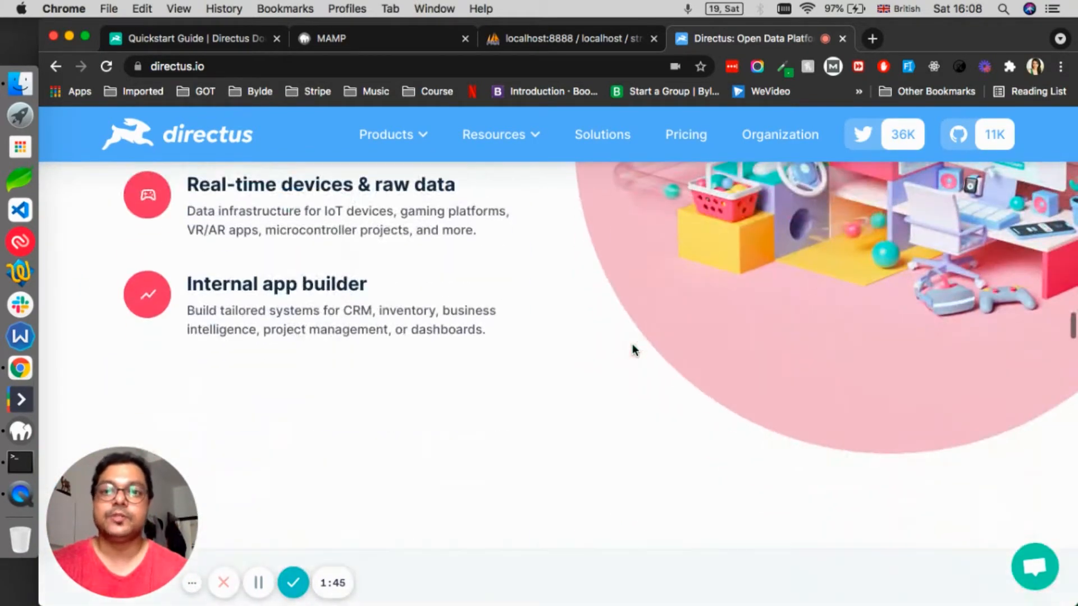
scroll("down", 3)
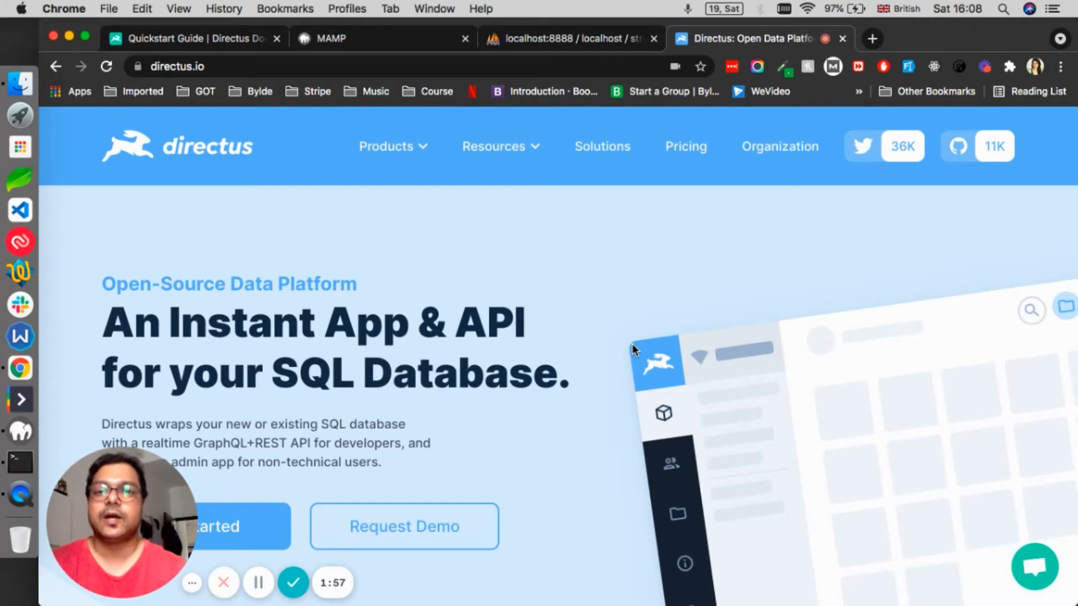
scroll("down", 3)
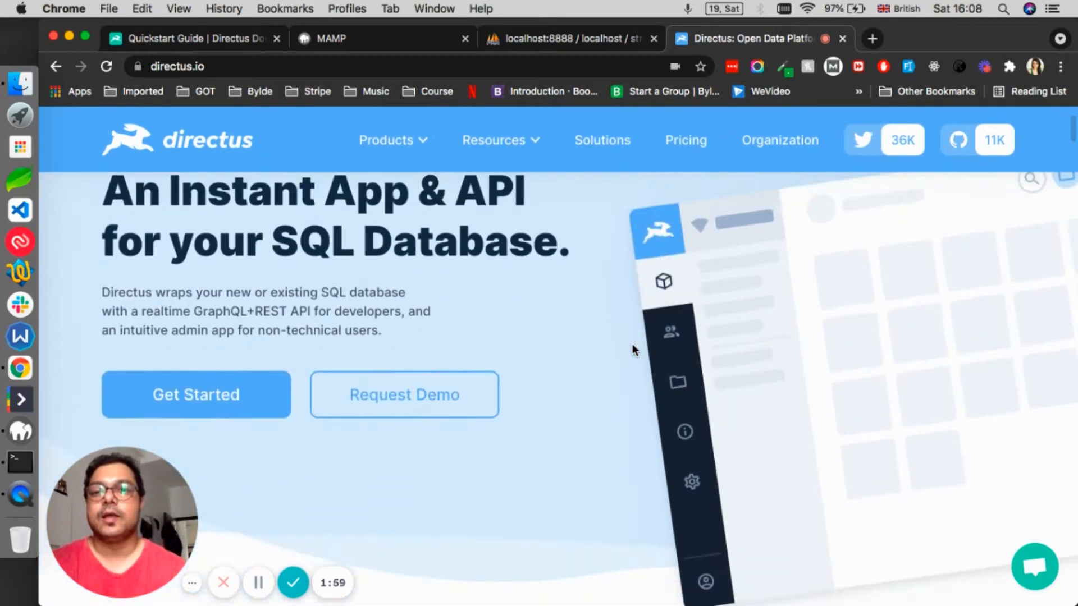
mouse_move(691, 168)
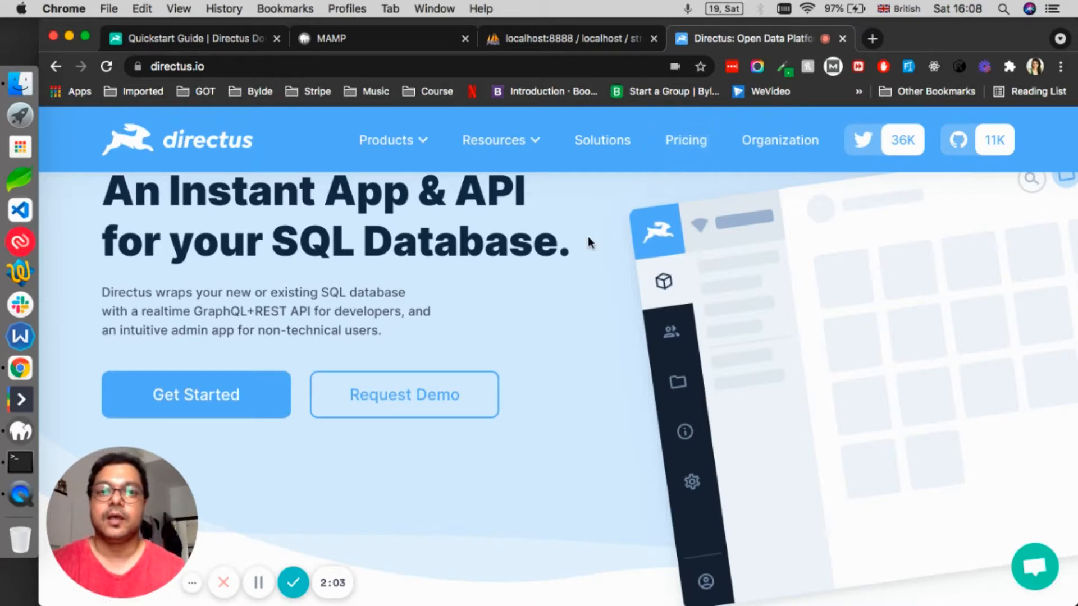
Step: Go from Get Started through the installation guides to the Quickstart Guide
left_click(195, 395)
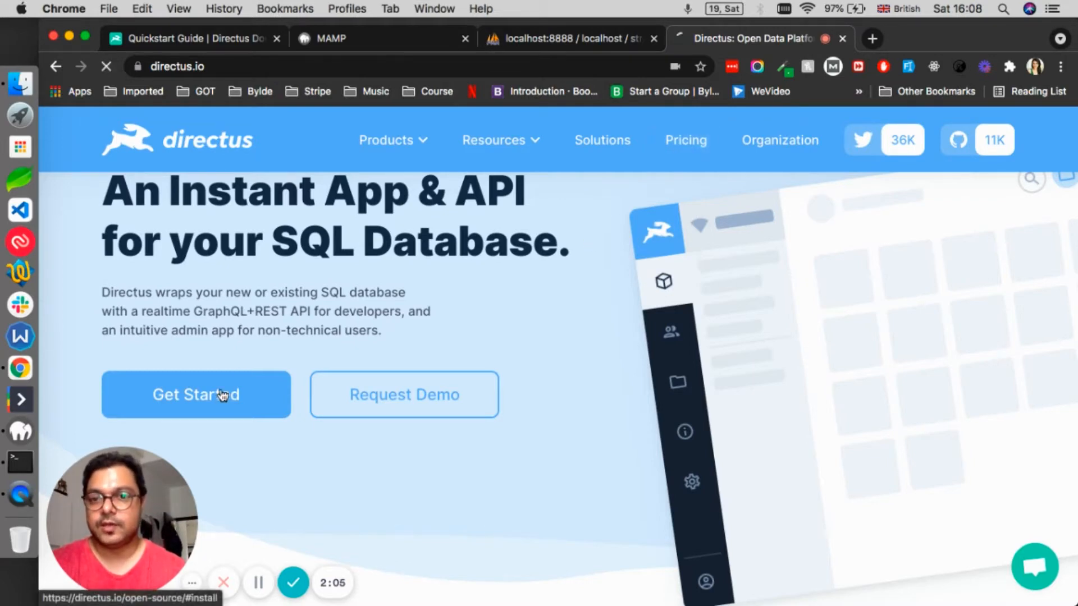
left_click(196, 394)
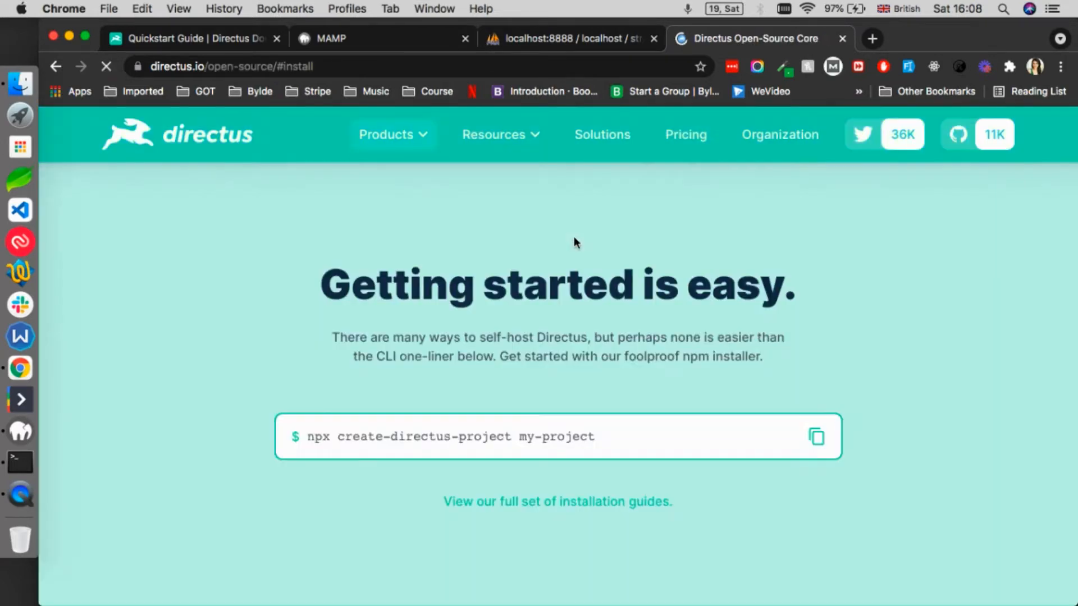
scroll("down", 3)
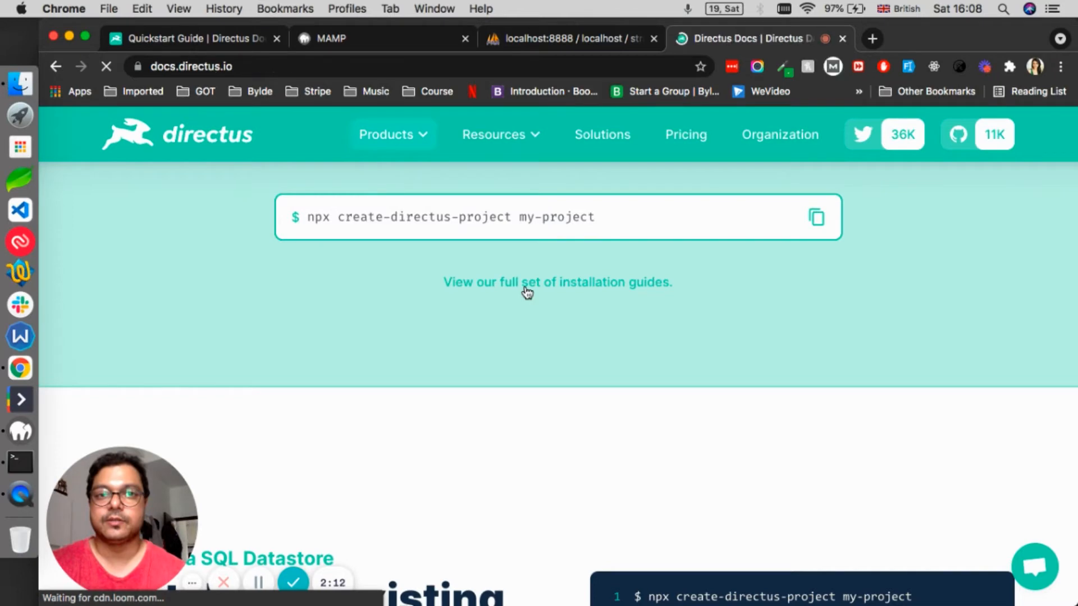
left_click(557, 281)
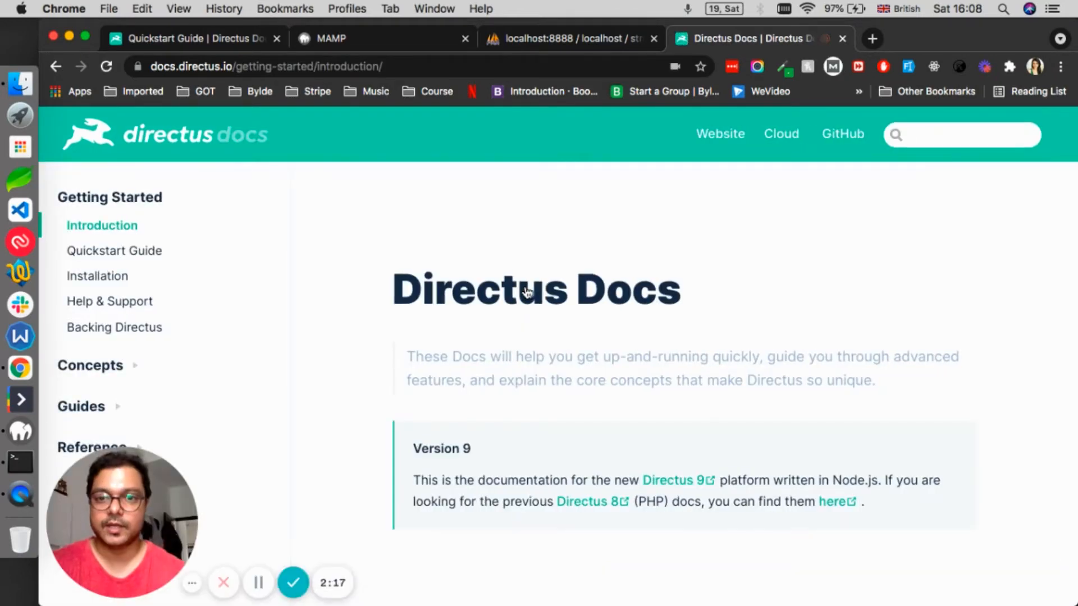
left_click(113, 250)
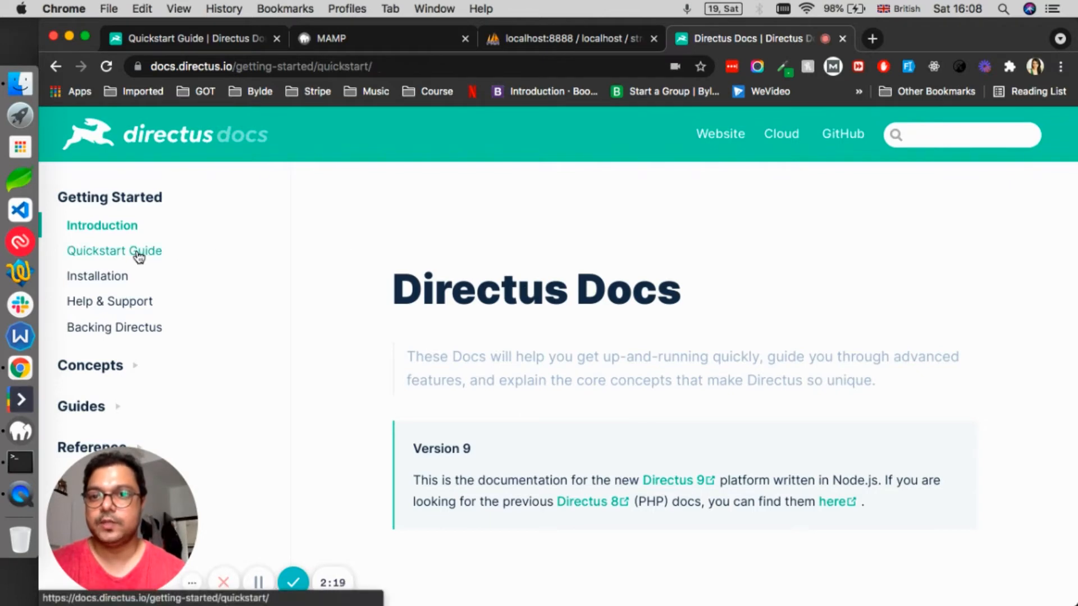
left_click(114, 251)
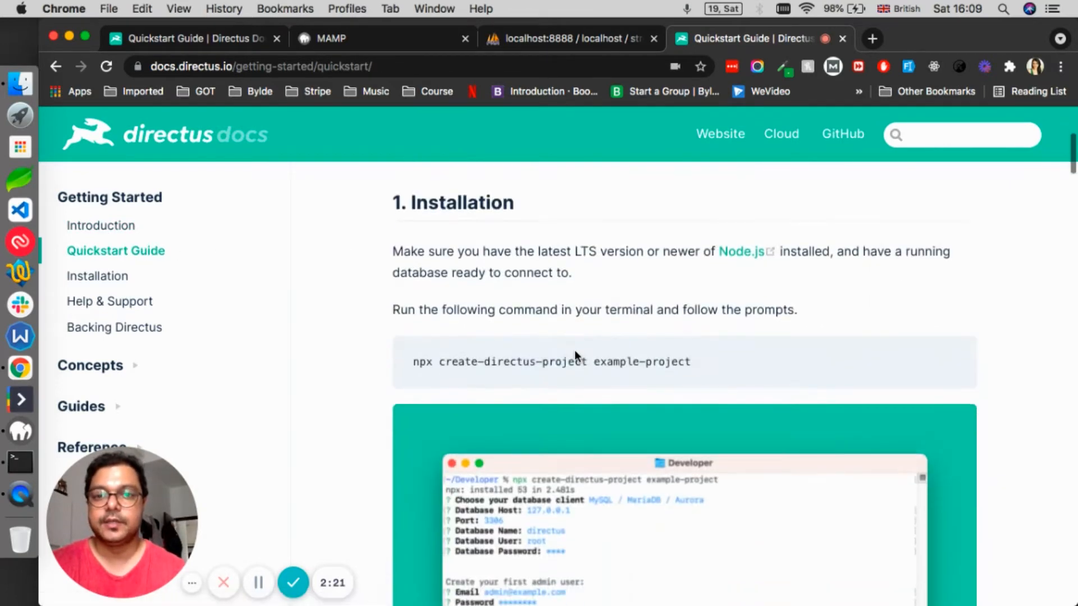
Step: Select the npx create-directus-project command, then switch back to the phpMyAdmin tab
scroll("down", 3)
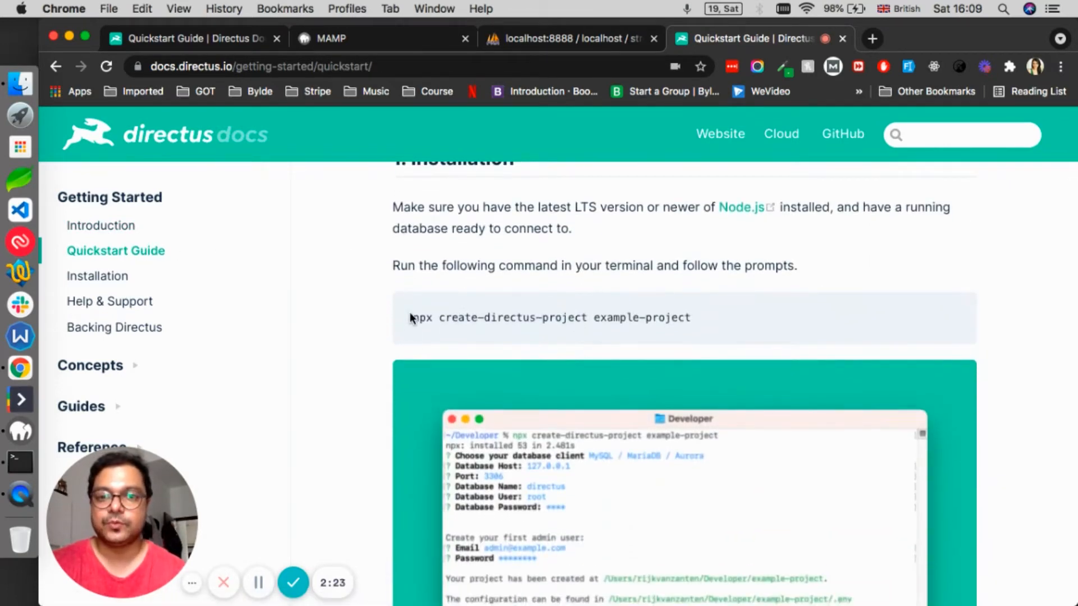
left_click_drag(413, 318, 588, 318)
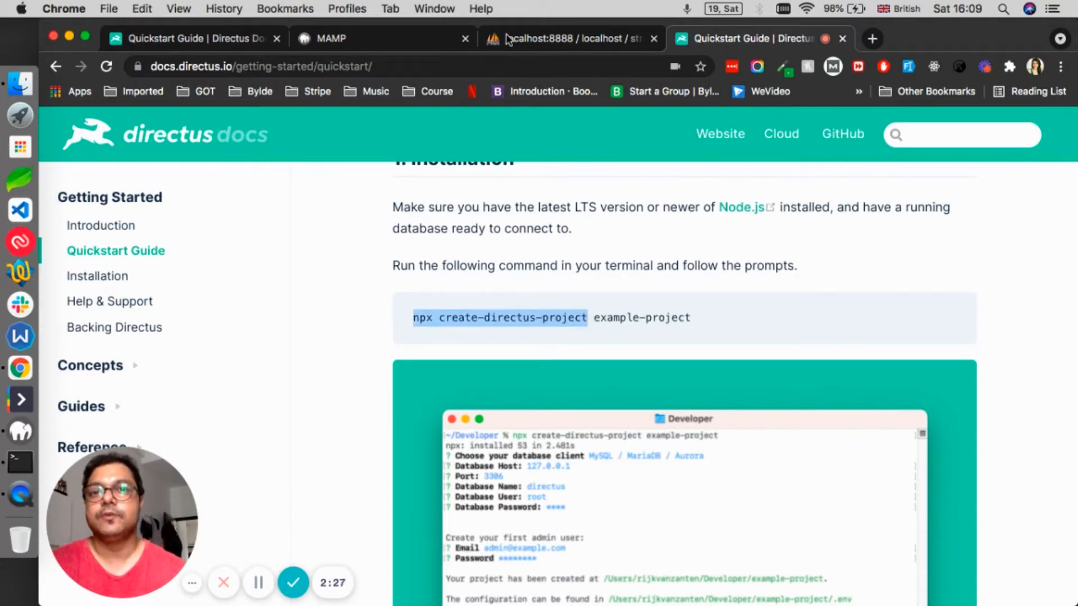
left_click(563, 38)
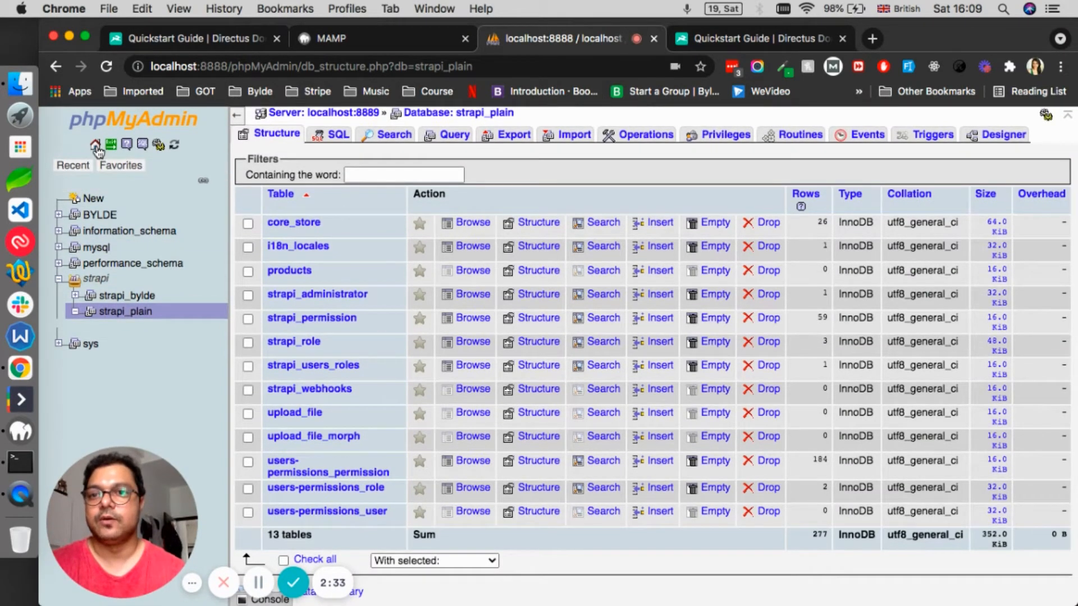
Step: Create a new database named directus_plain from phpMyAdmin's Databases list
left_click(94, 145)
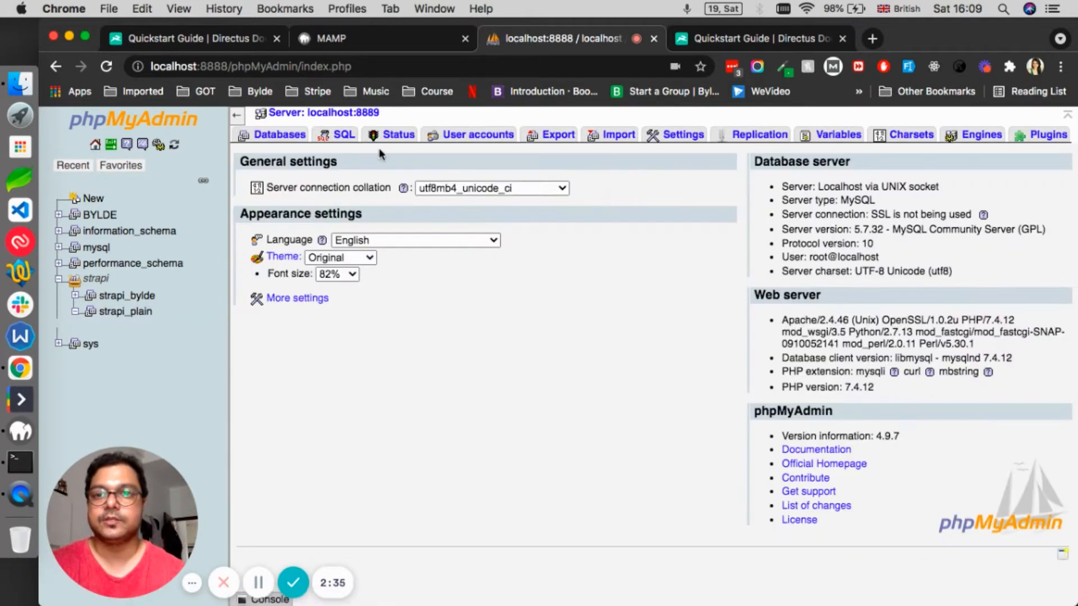
left_click(279, 134)
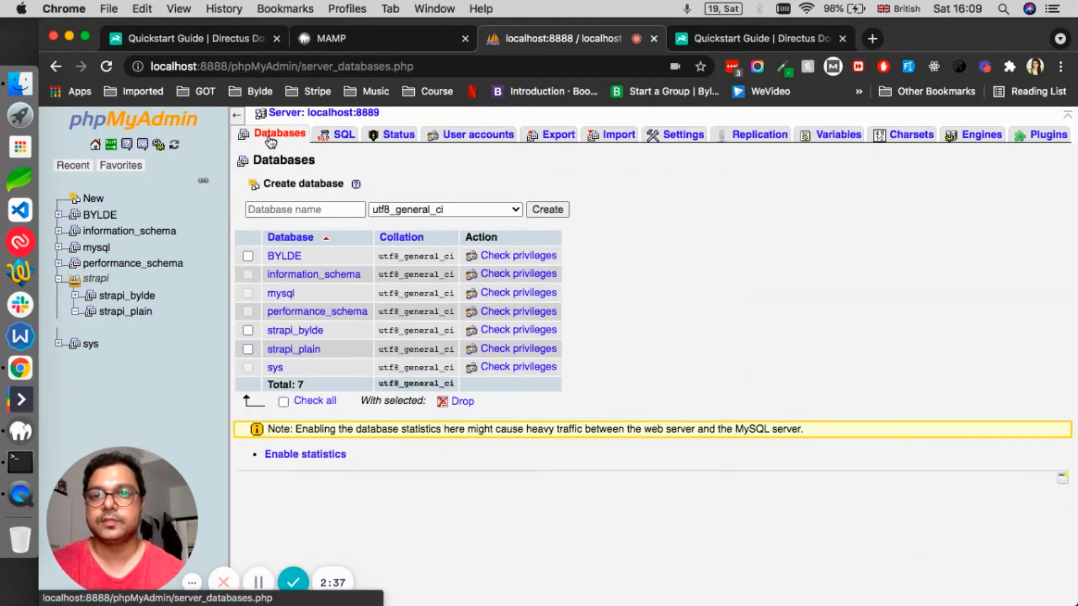
type("directus_plai")
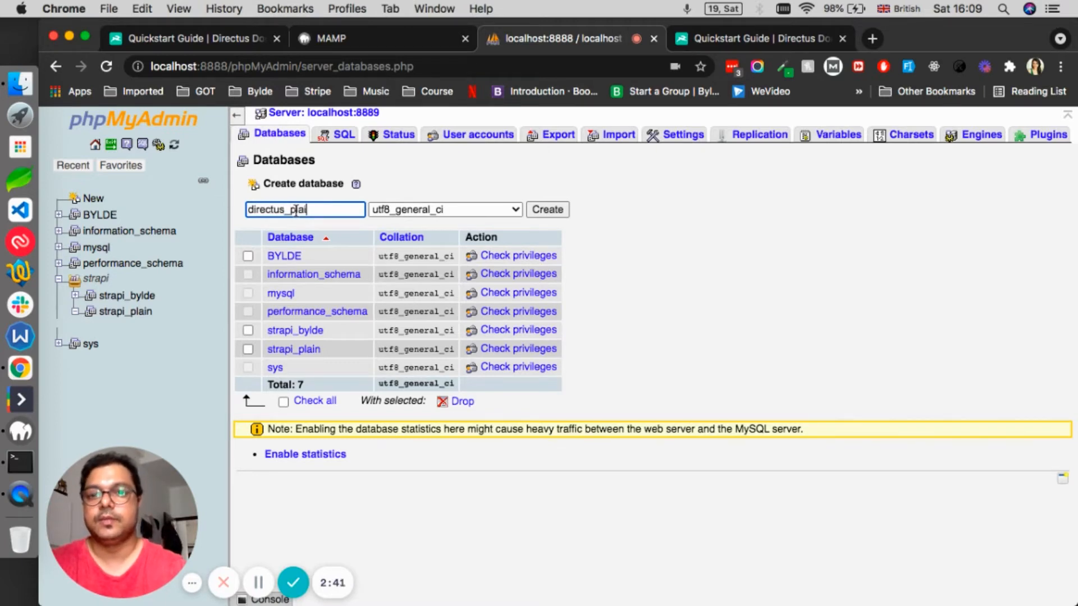
left_click(546, 209)
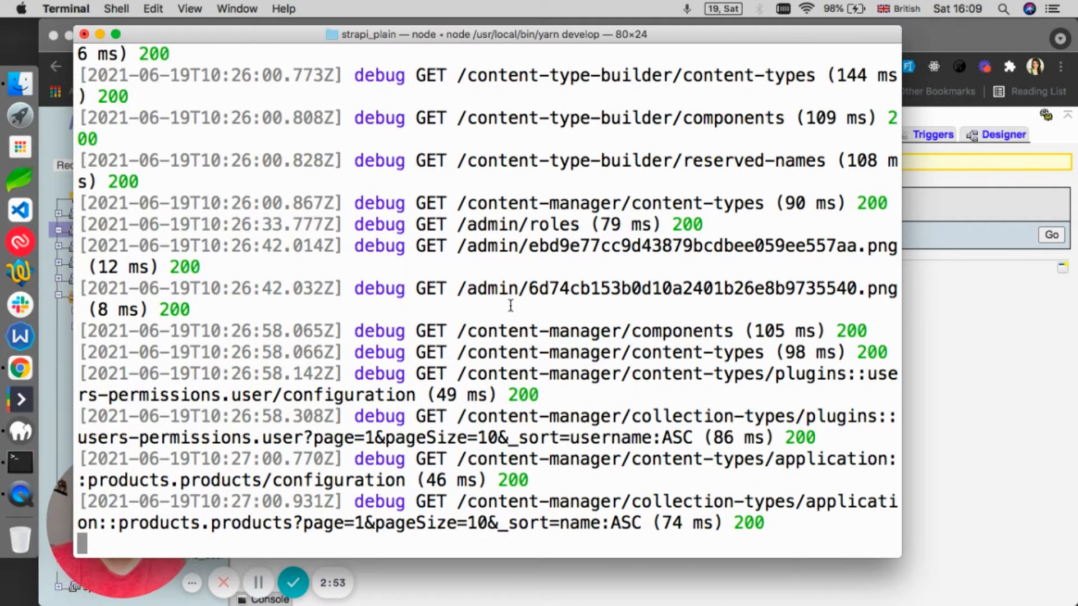
Step: Stop the Strapi server and run npx create-directus-project directus_plain in headlesscms
key("ctrl+c")
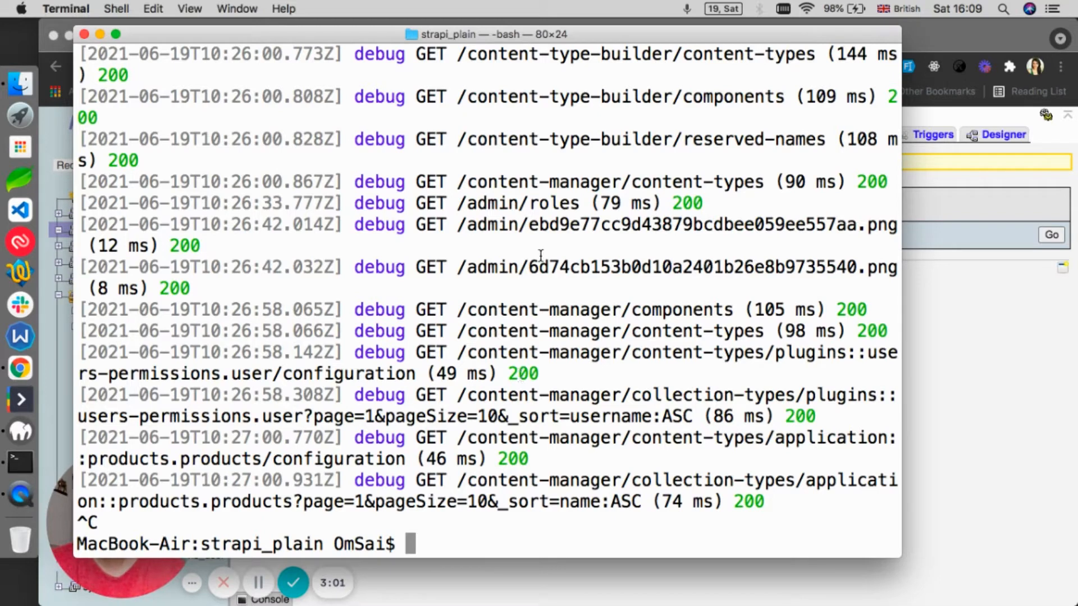
type("clear")
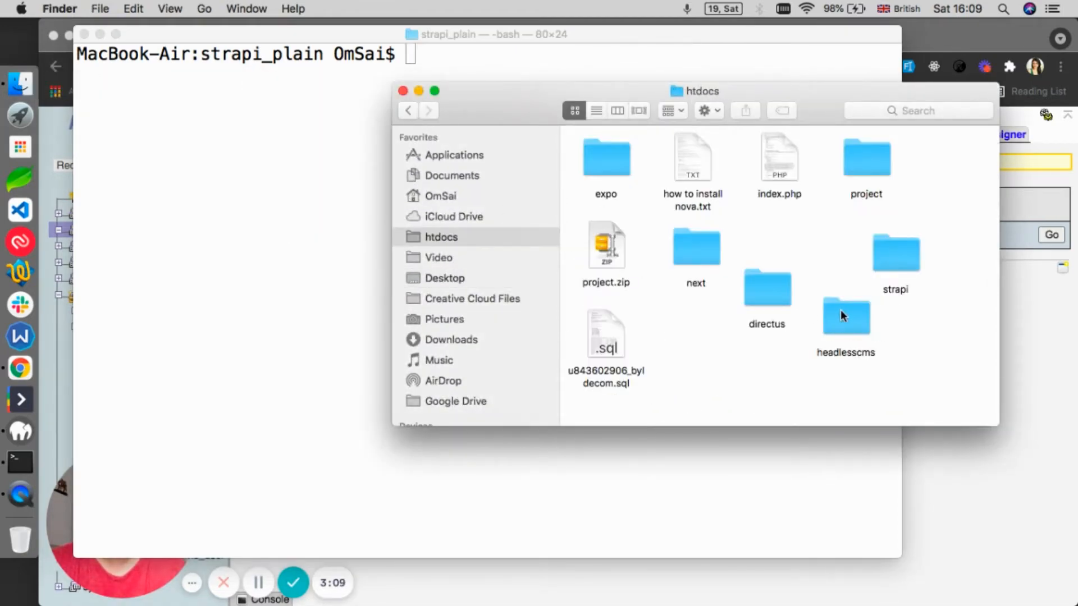
double_click(846, 316)
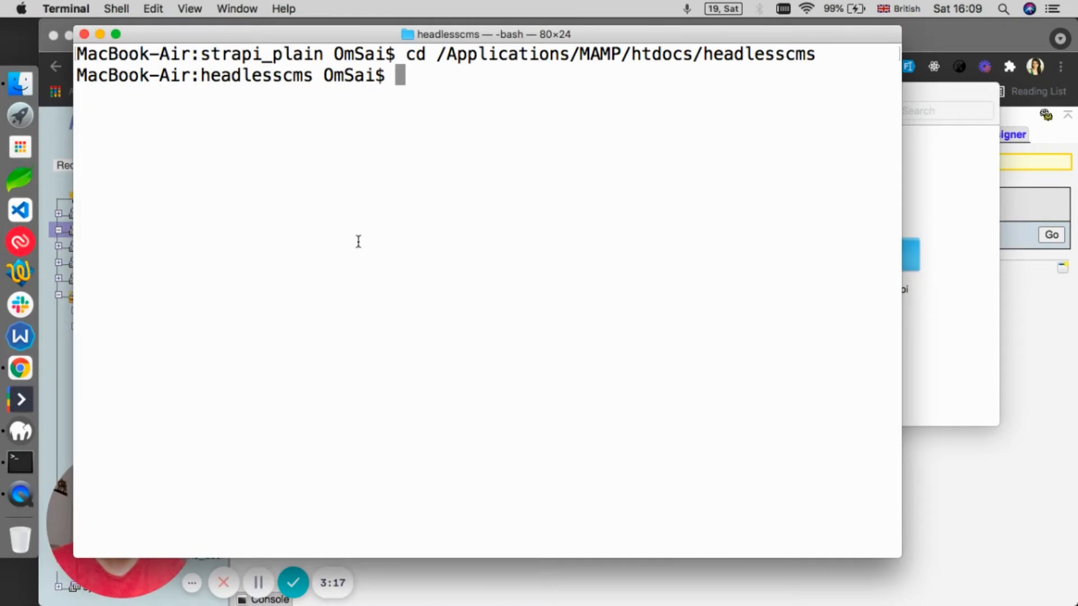
type("npx create-directus-project")
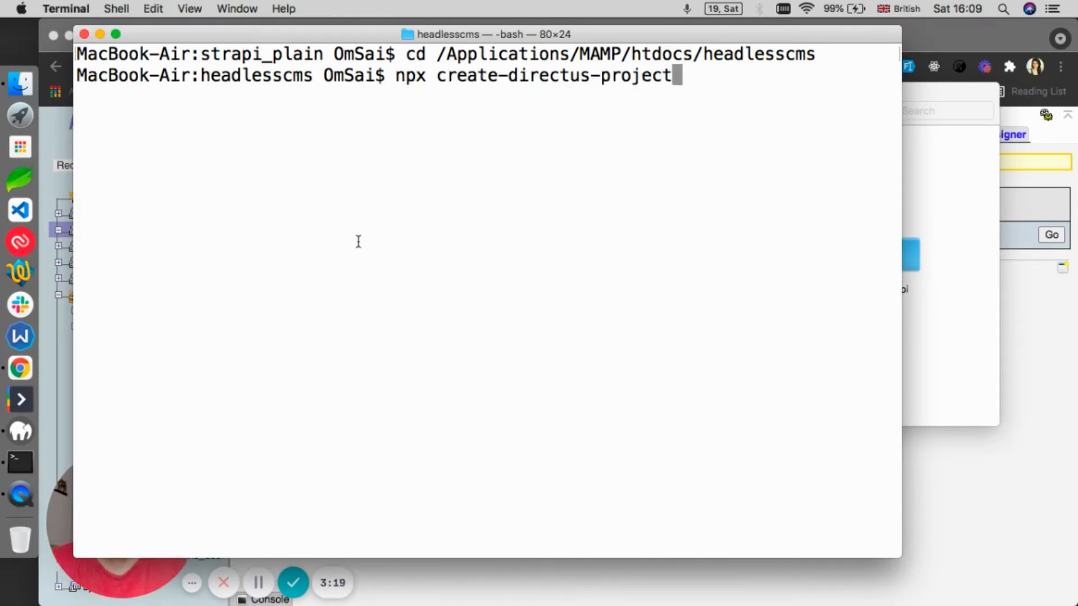
type("direc")
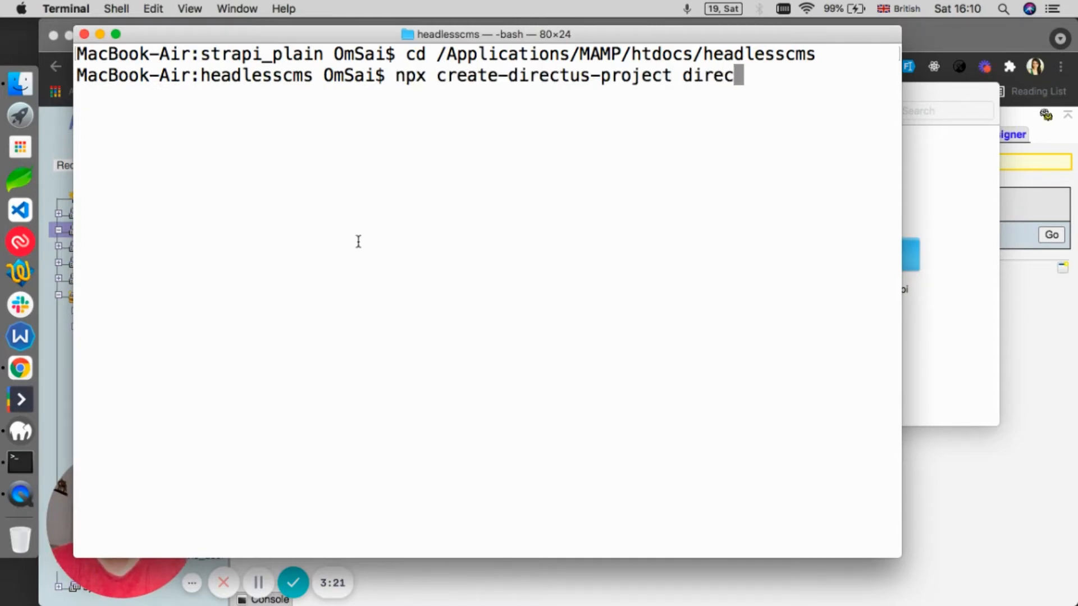
type("tus_plain")
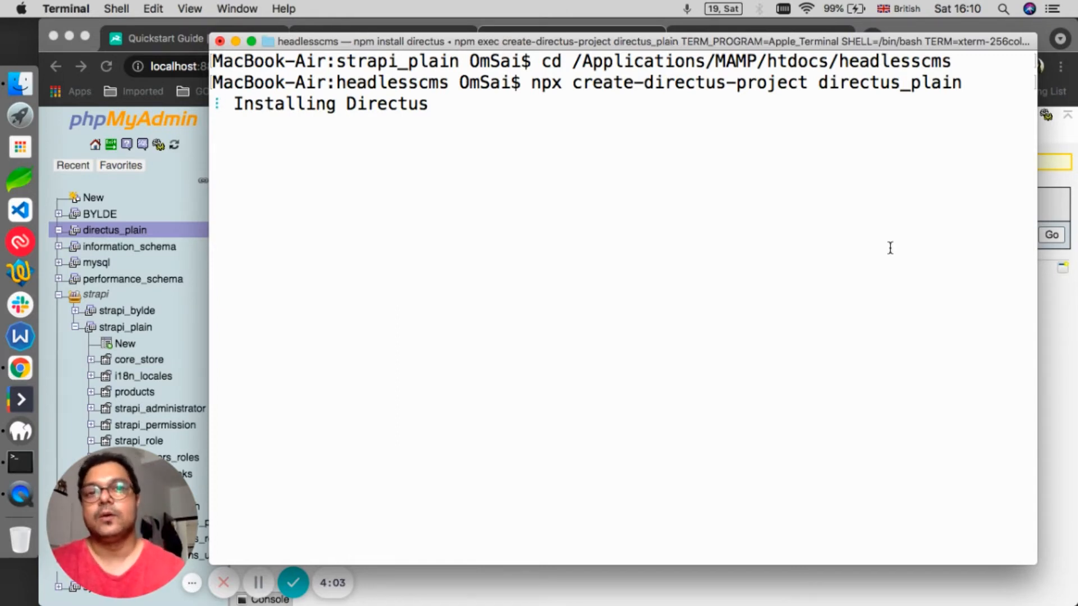
mouse_move(229, 200)
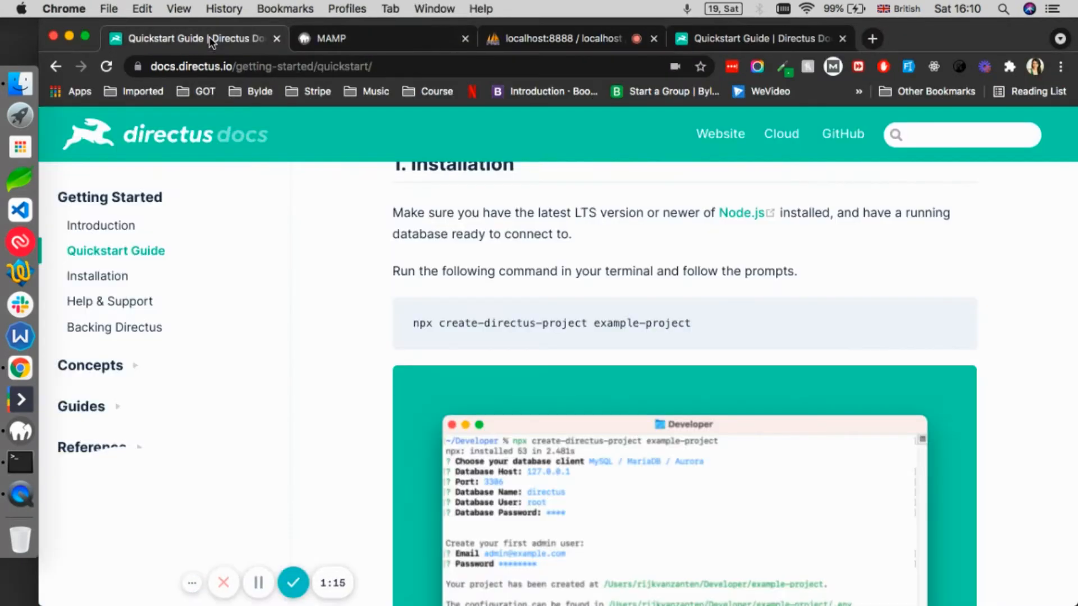
scroll("down", 3)
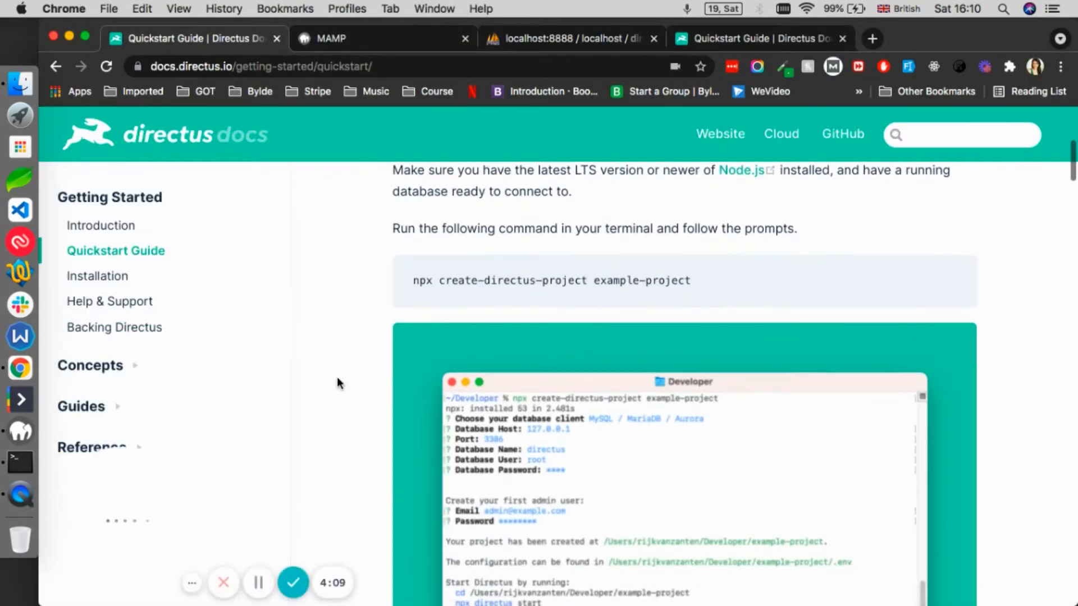
scroll("down", 3)
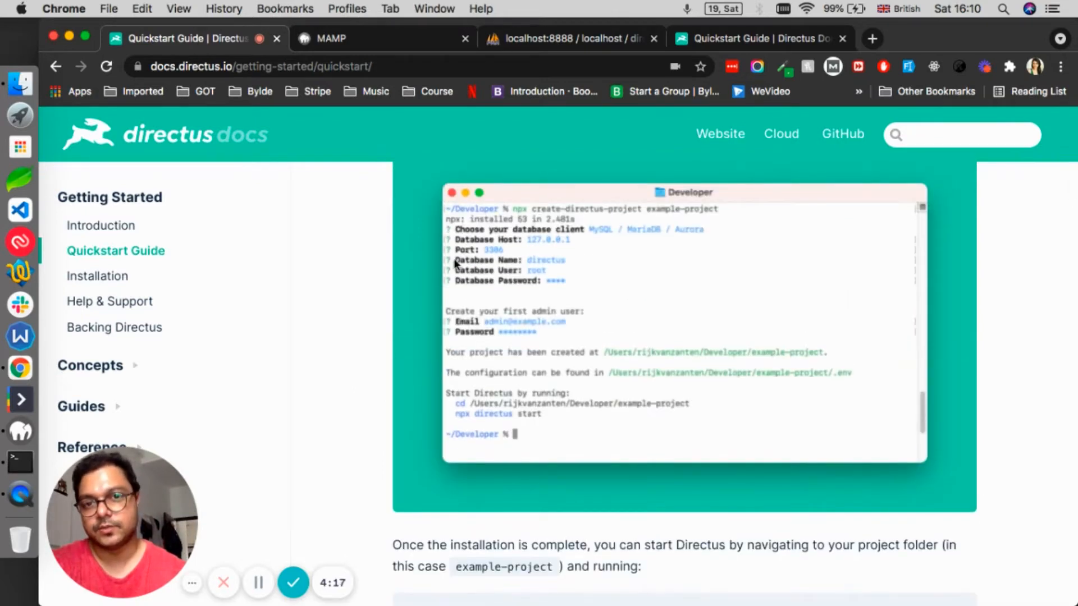
mouse_move(557, 315)
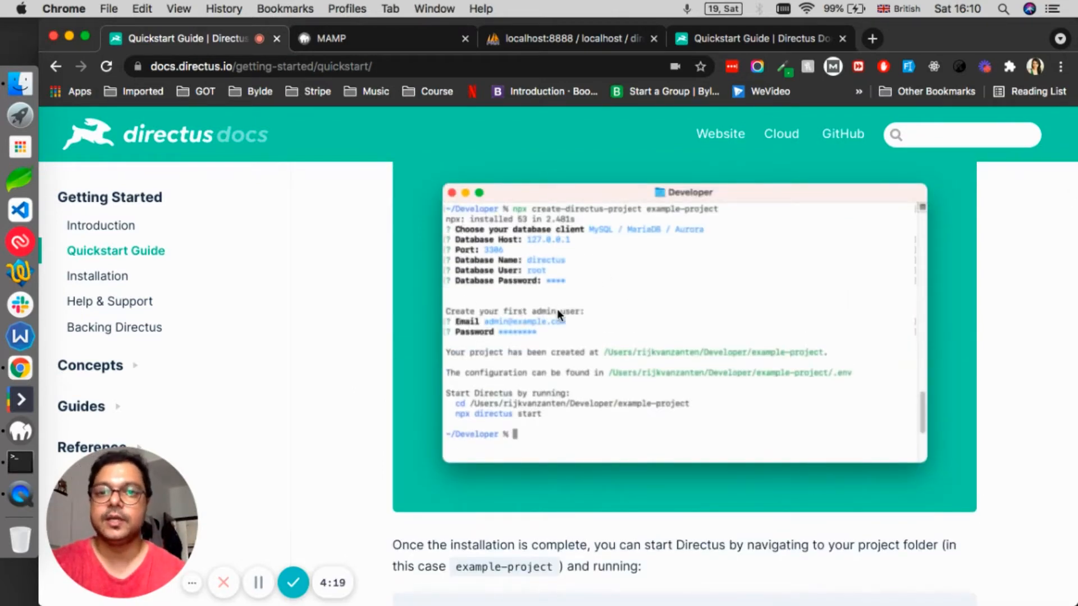
scroll("down", 3)
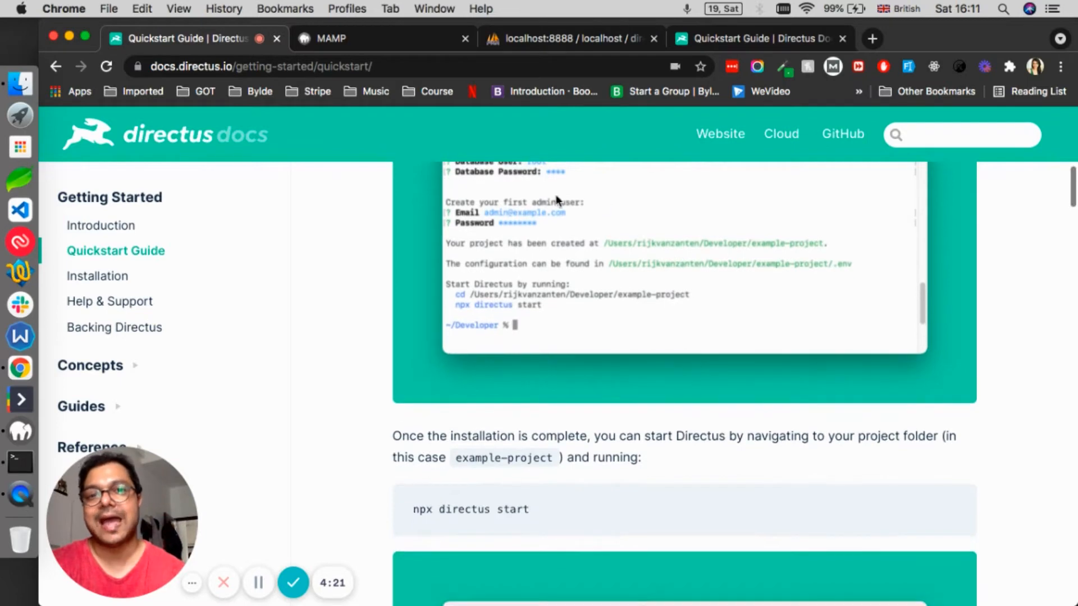
mouse_move(536, 223)
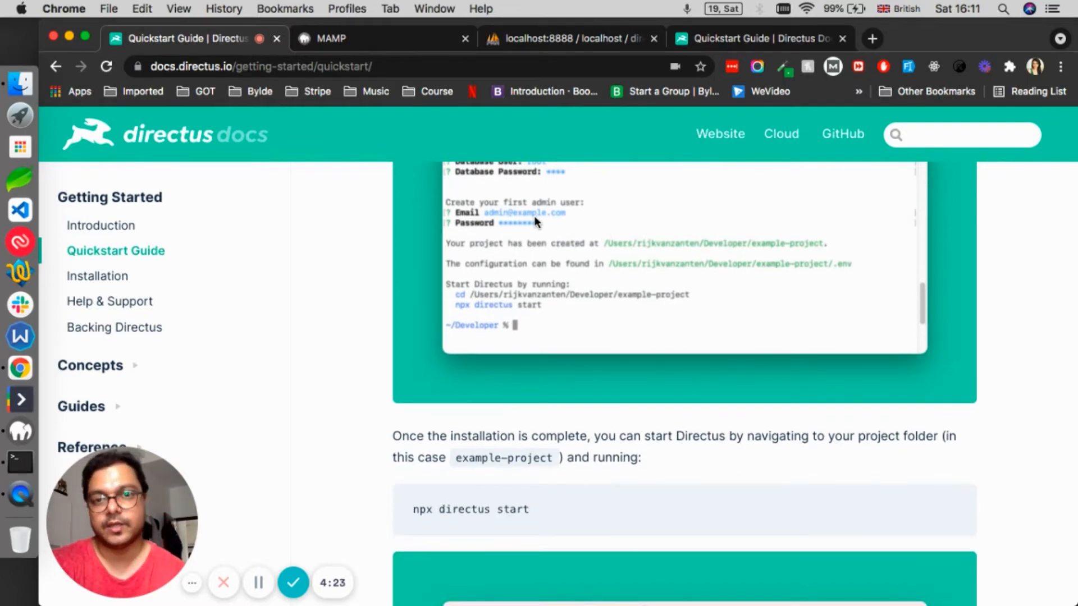
scroll("down", 3)
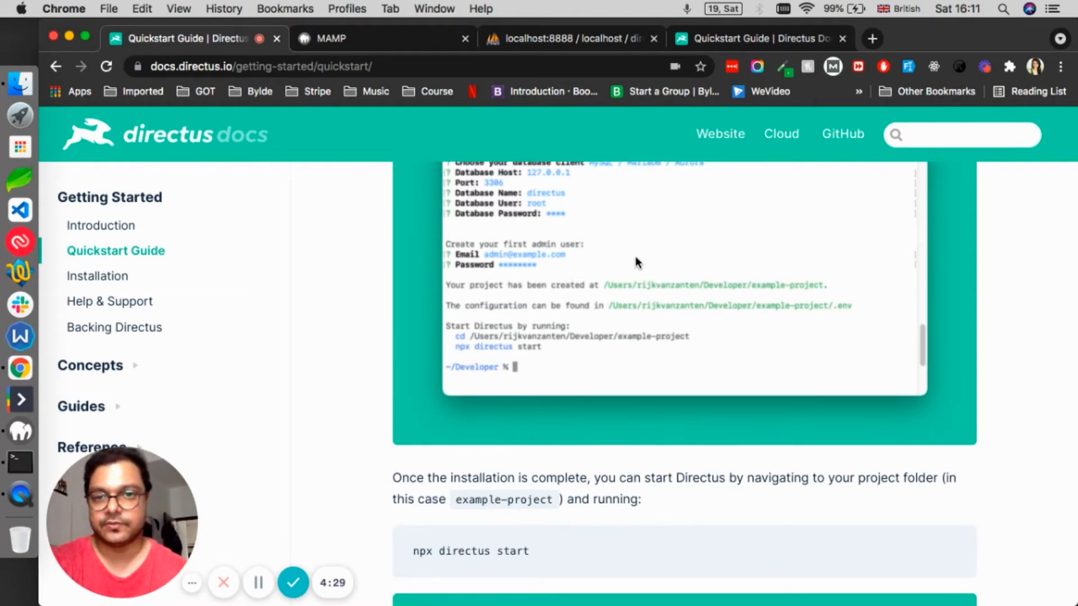
scroll("down", 3)
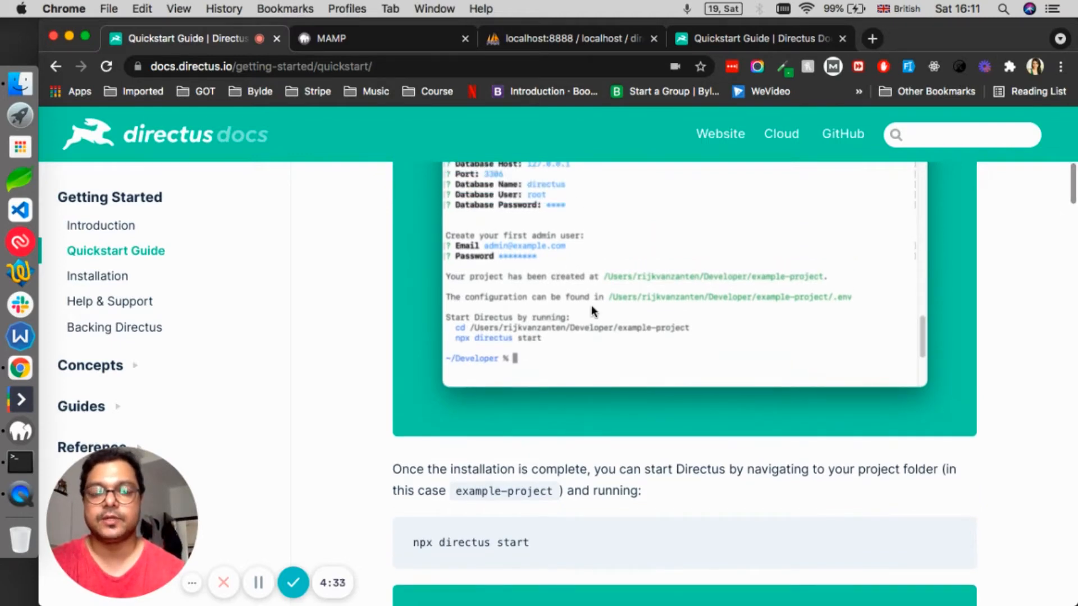
mouse_move(855, 291)
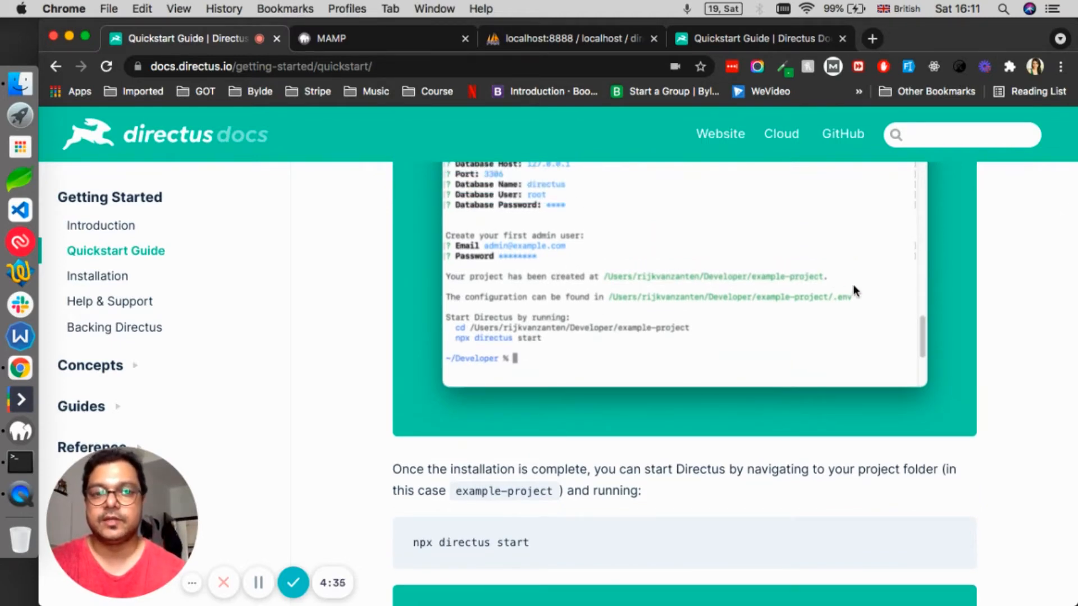
mouse_move(656, 328)
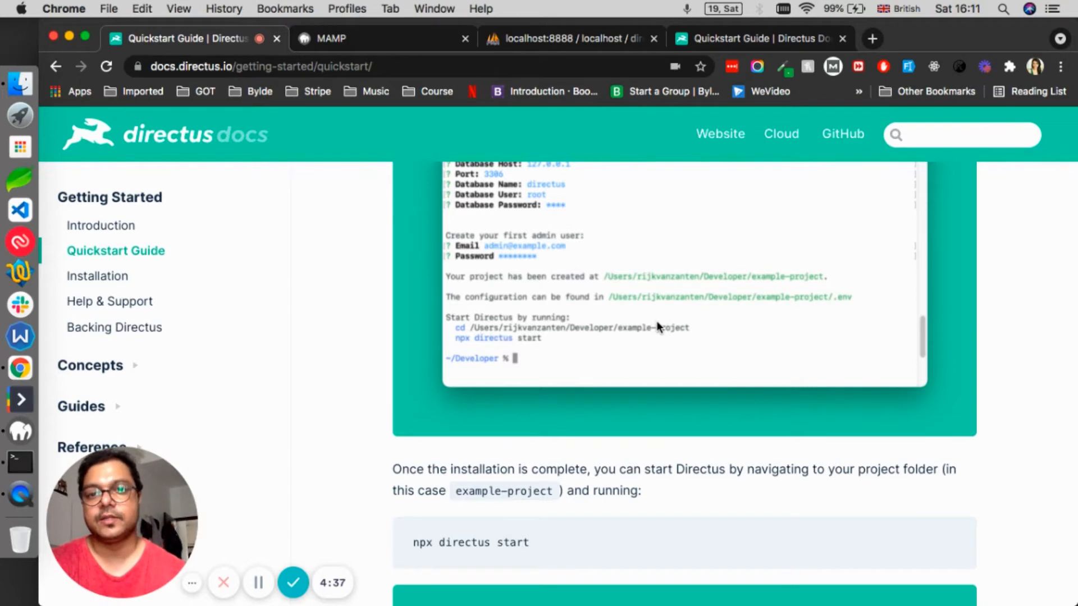
mouse_move(601, 440)
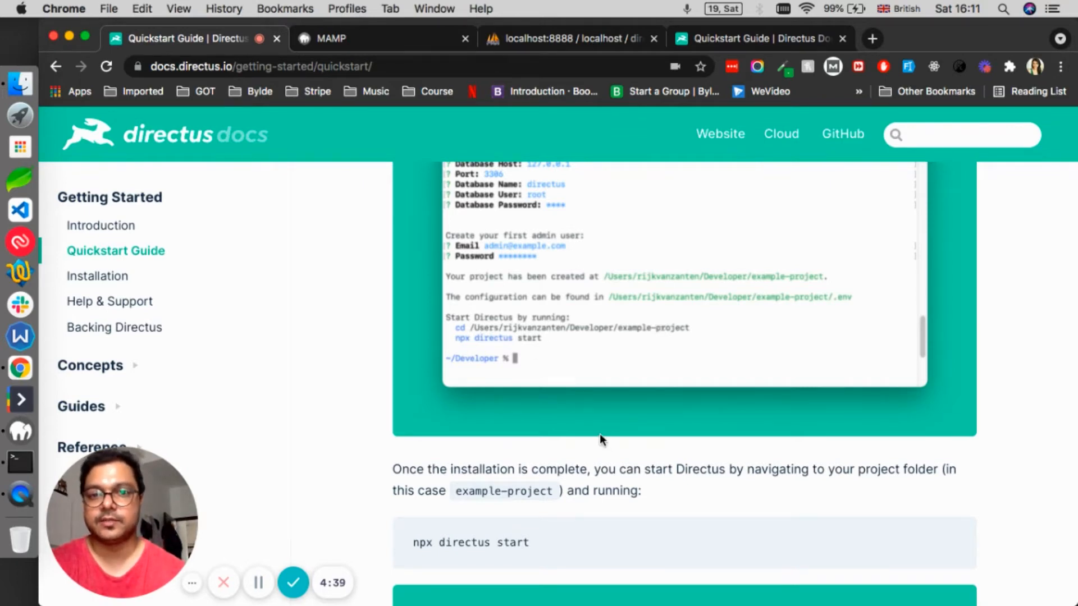
scroll("down", 3)
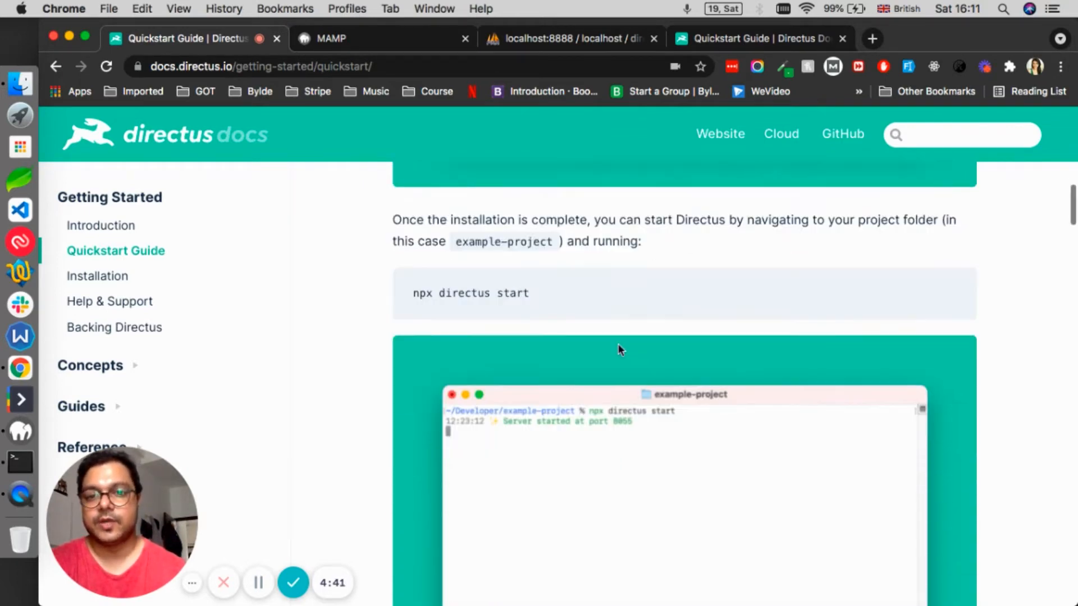
scroll("down", 3)
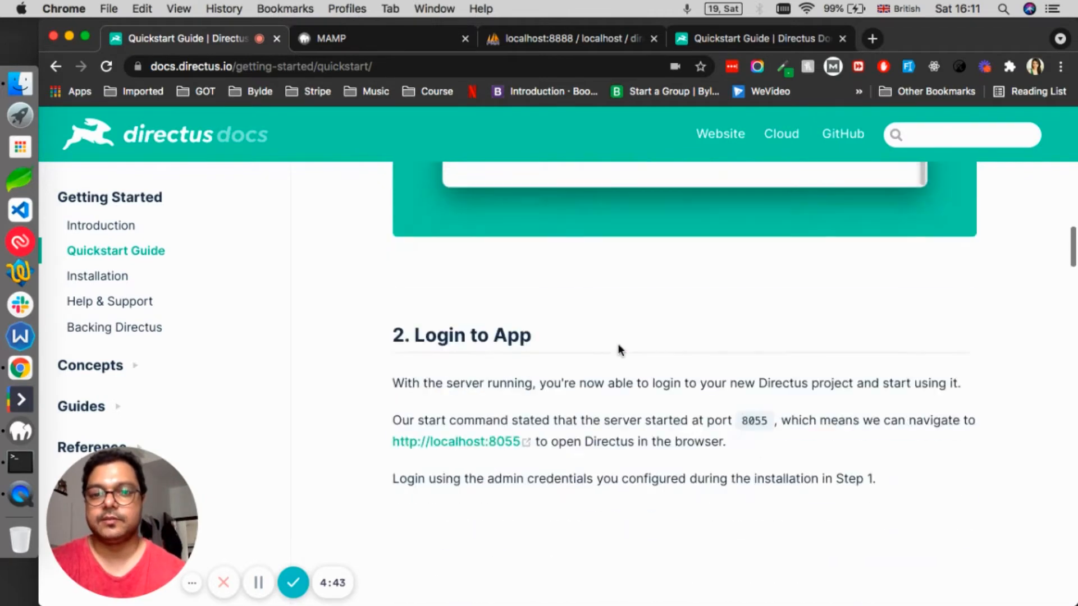
scroll("down", 3)
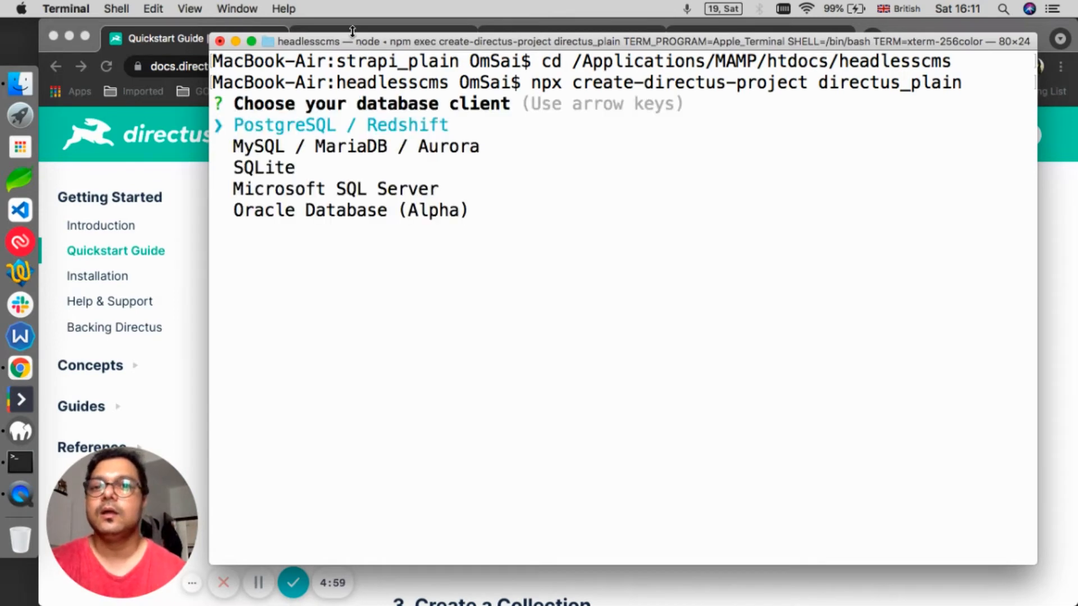
Step: Choose the MySQL client, keep port 8889, and enter database directus_plain with user root
key("Down")
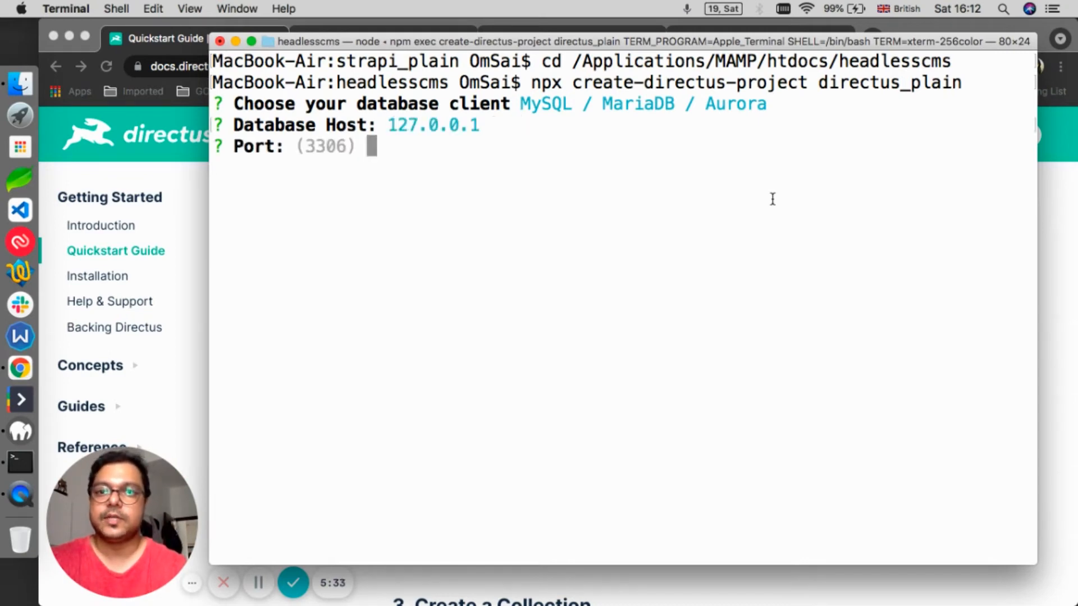
mouse_move(1070, 321)
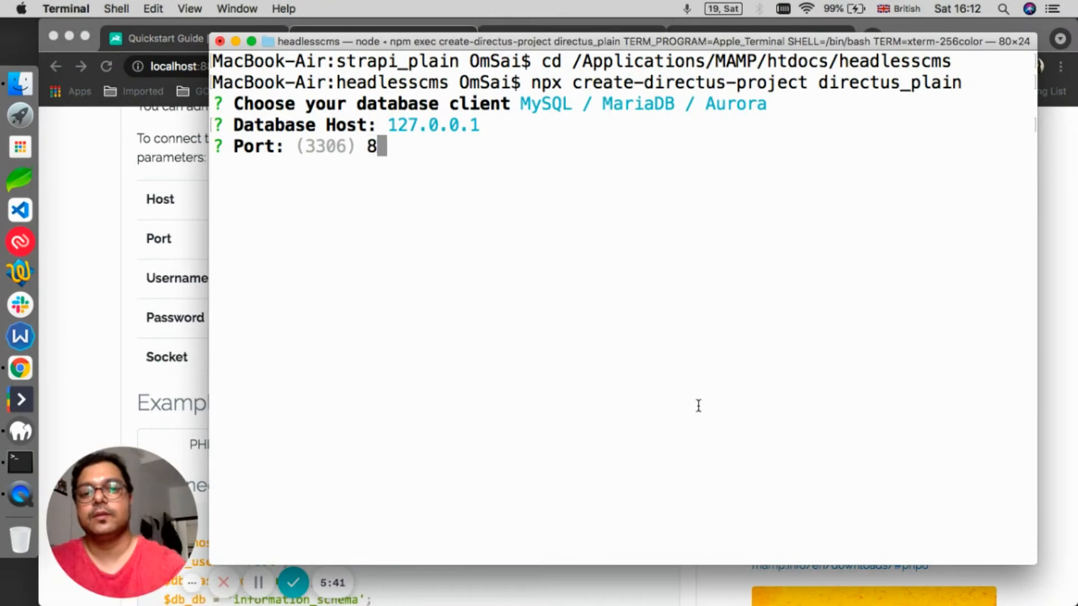
key("enter")
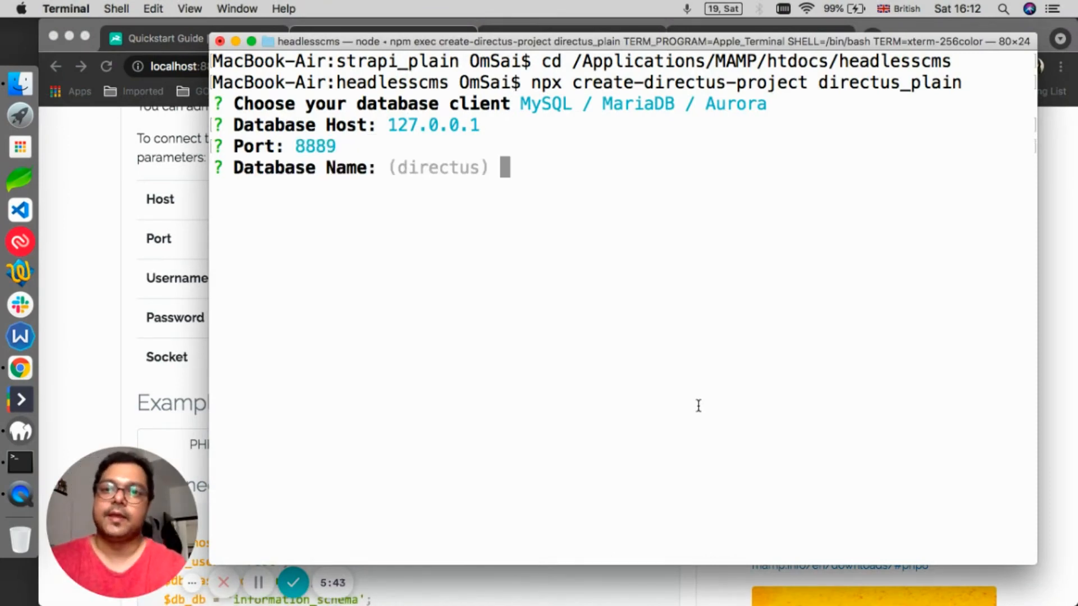
type("direct")
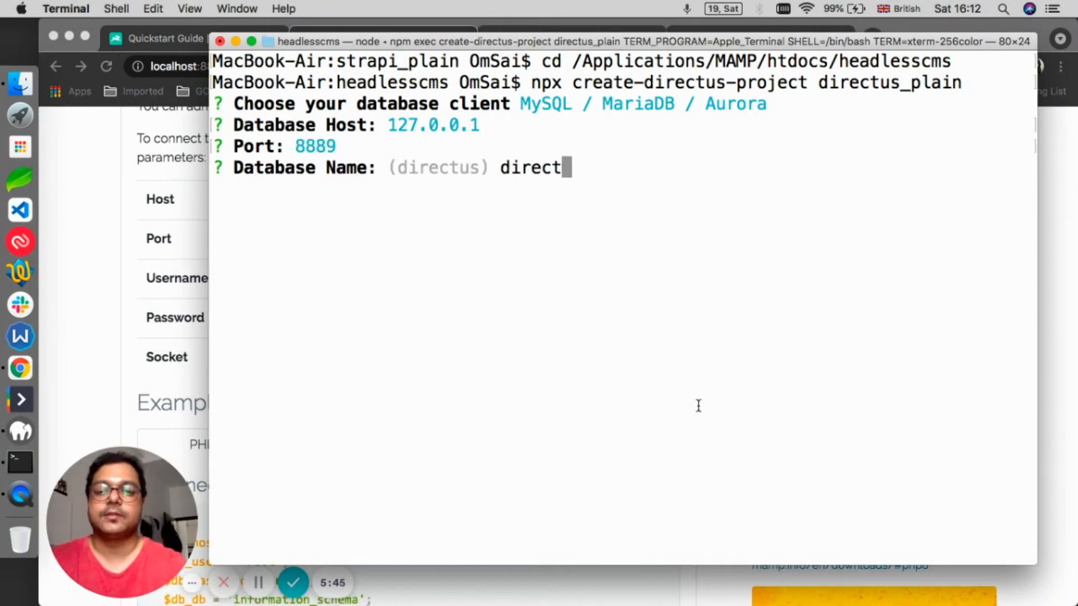
type("us_plain")
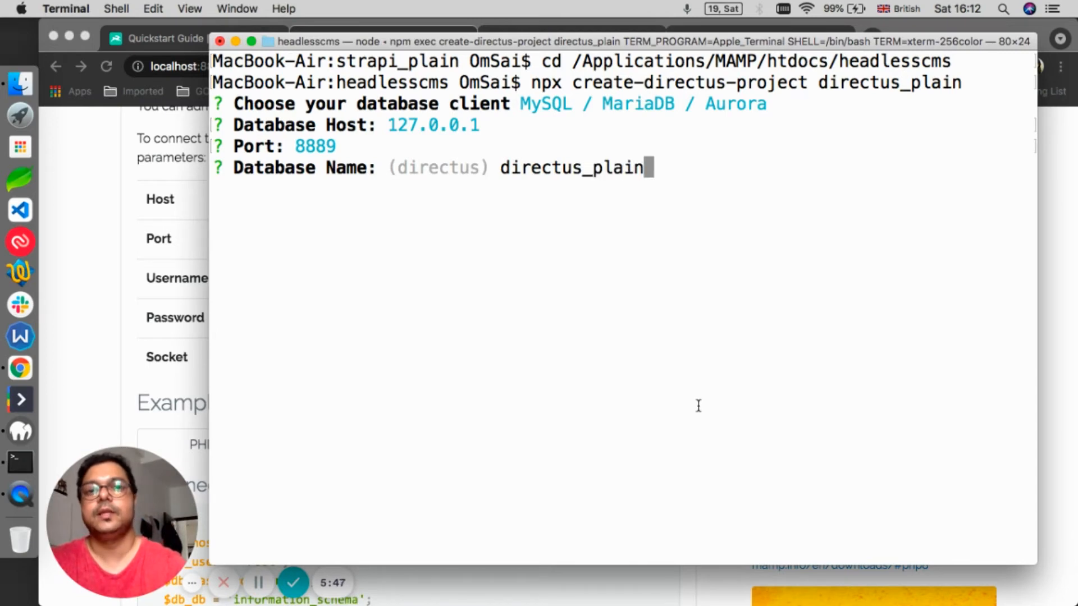
key("enter")
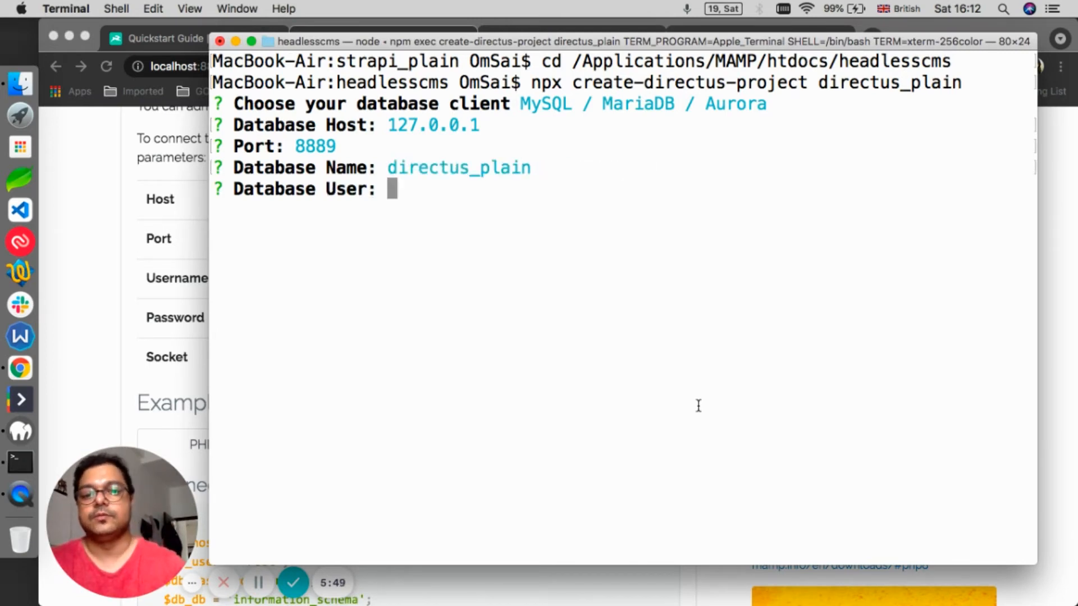
type("root")
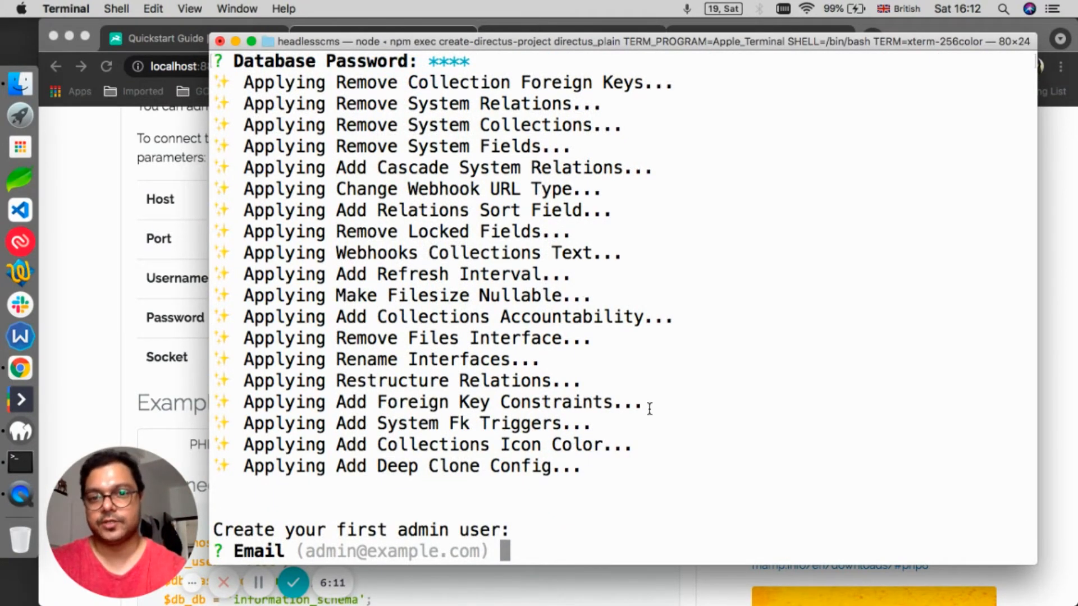
mouse_move(533, 541)
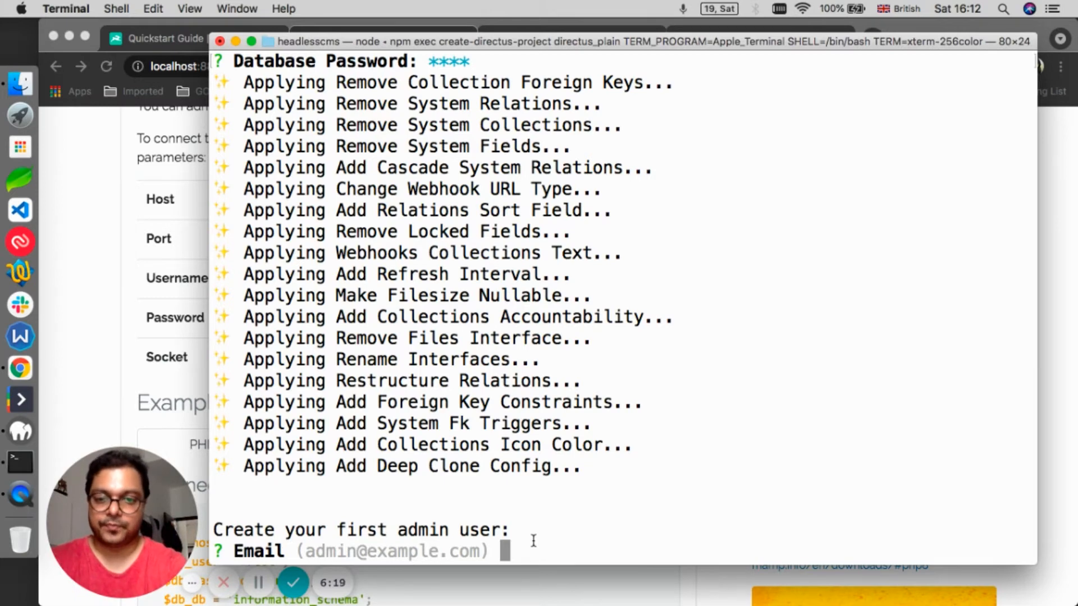
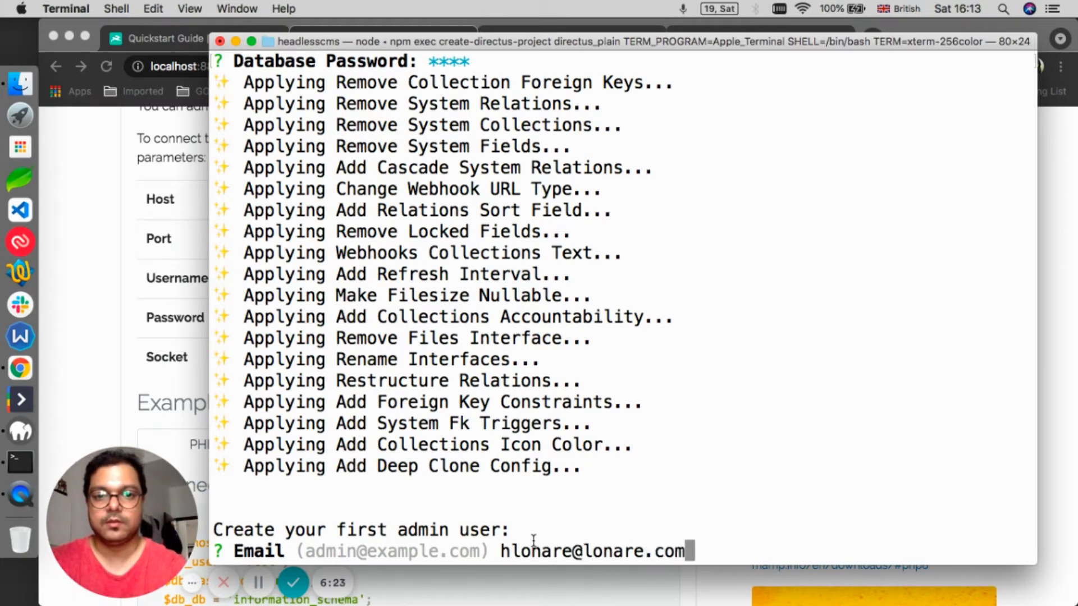
key("enter")
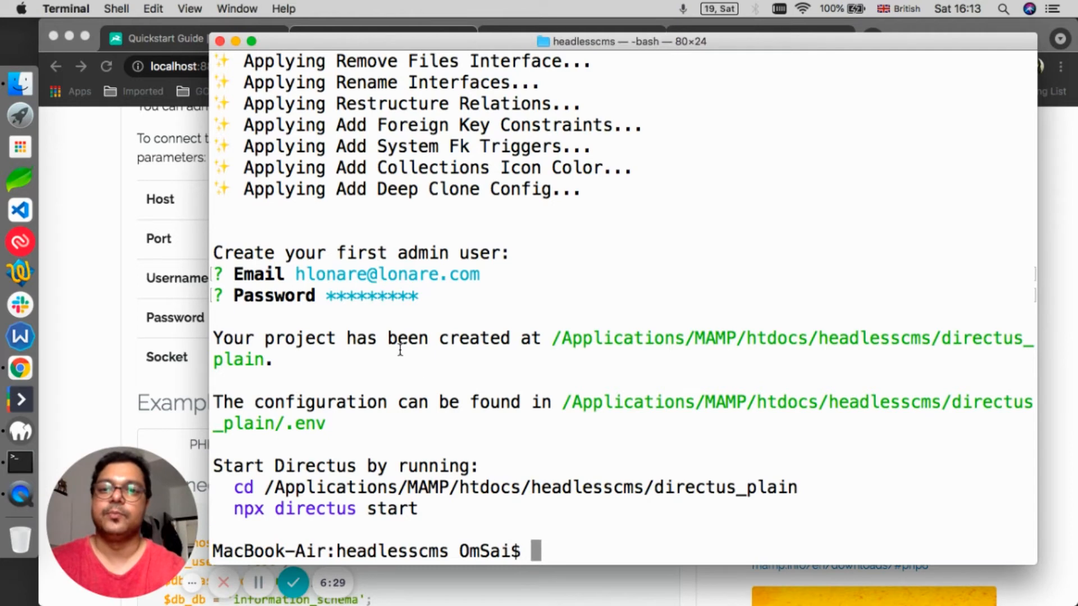
mouse_move(679, 386)
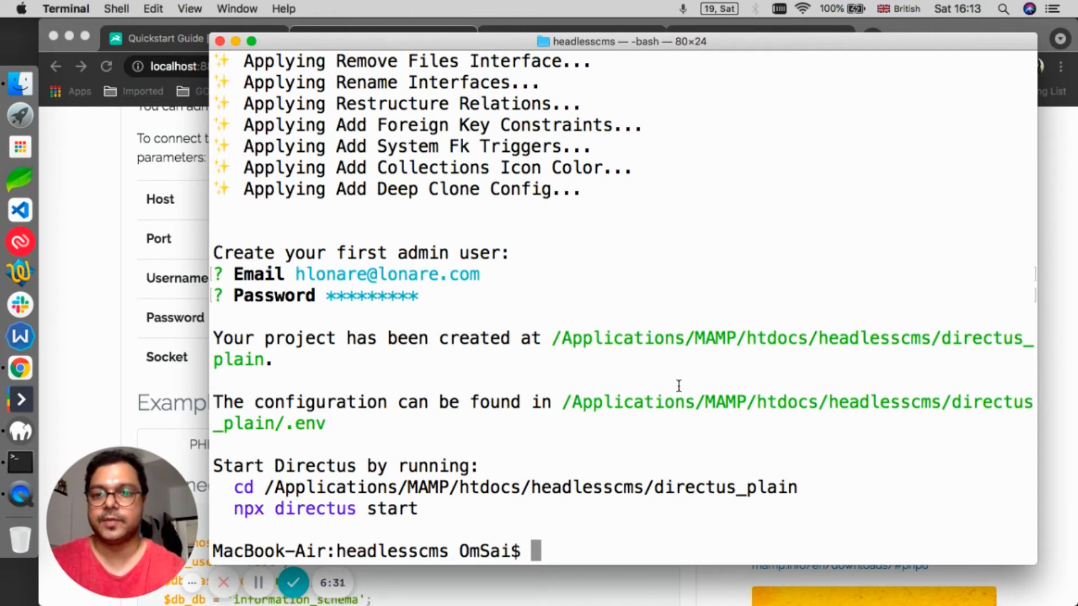
mouse_move(497, 401)
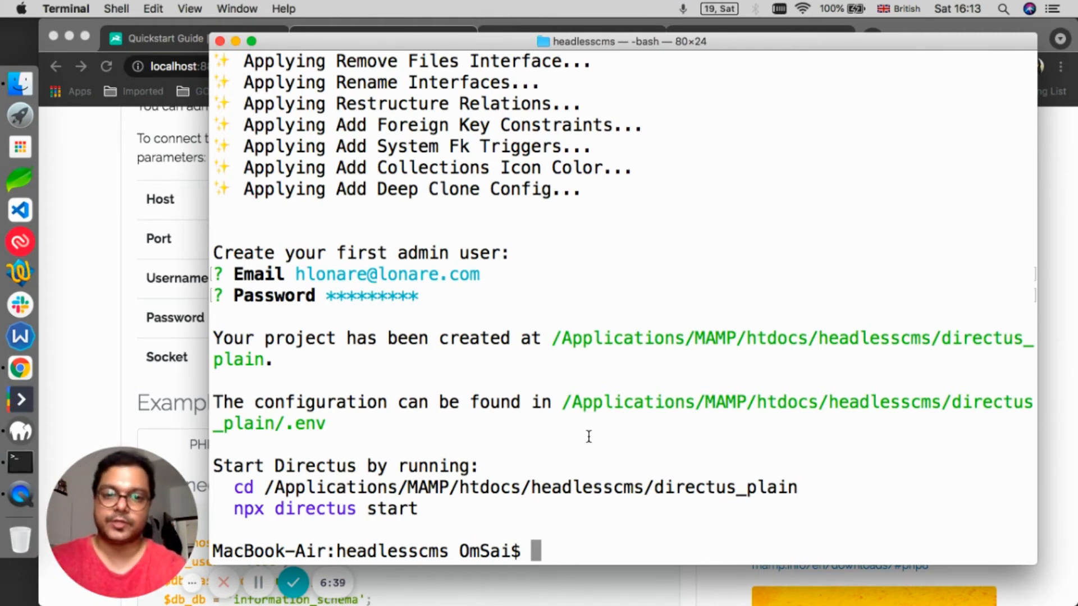
Step: Run cd directus_plain and npx directus start to serve Directus on port 8055
type("cd directus_plain/")
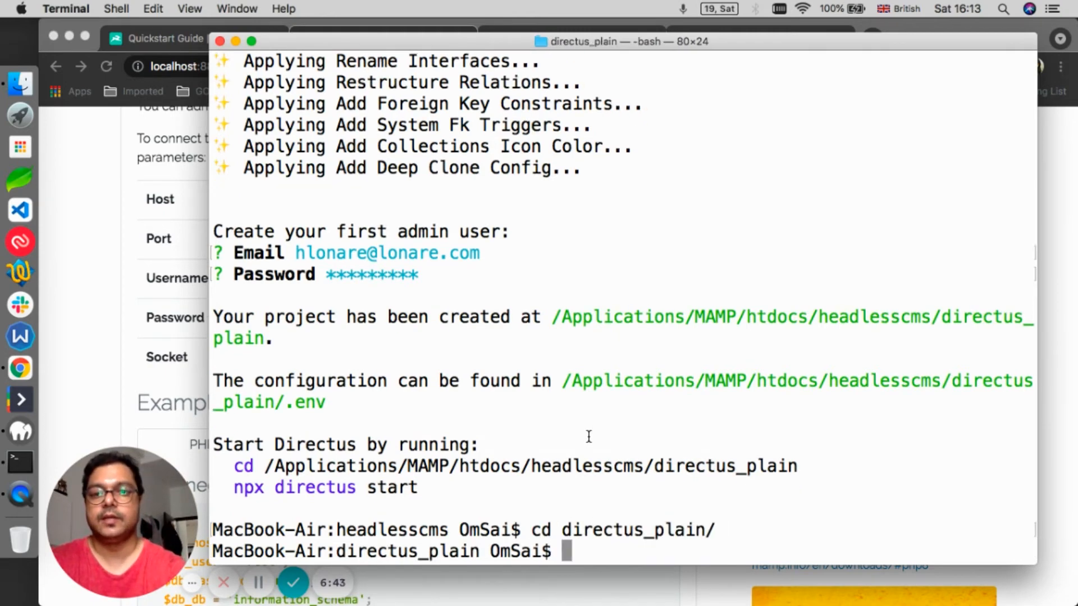
type("np")
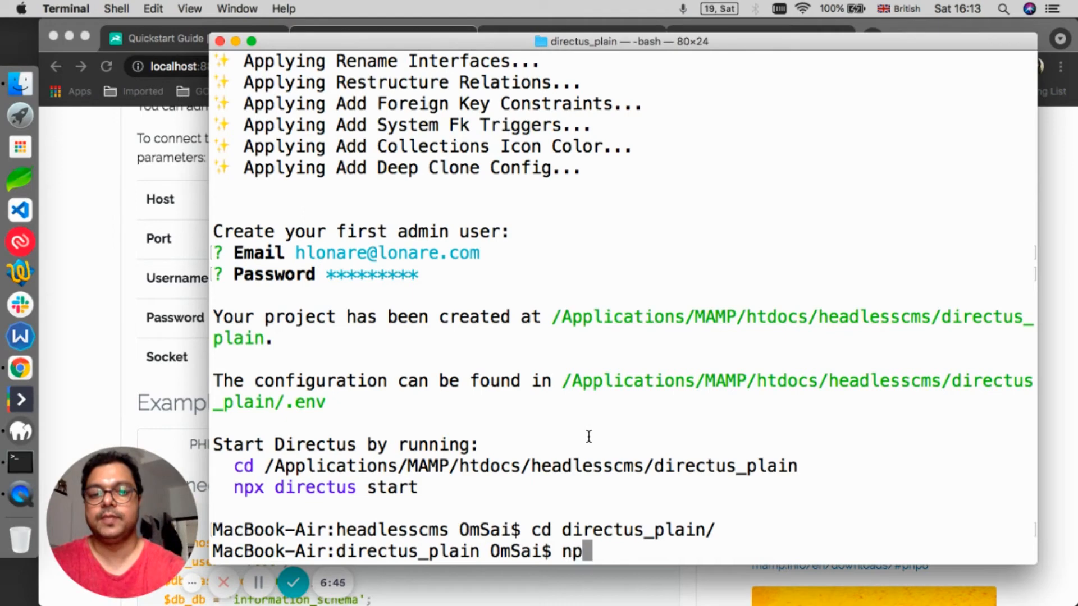
type("x directus start")
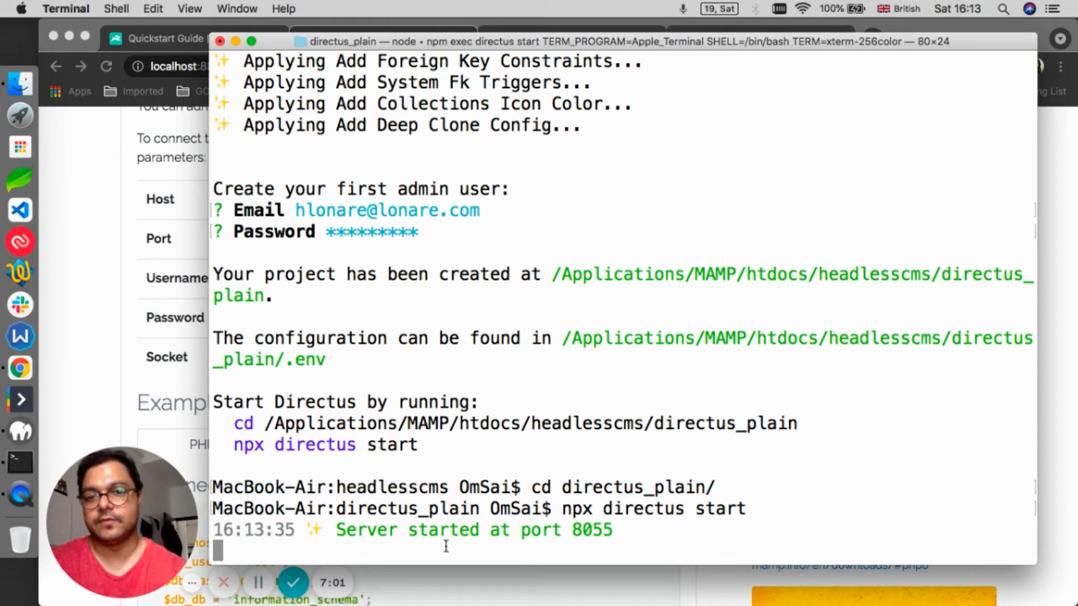
double_click(592, 530)
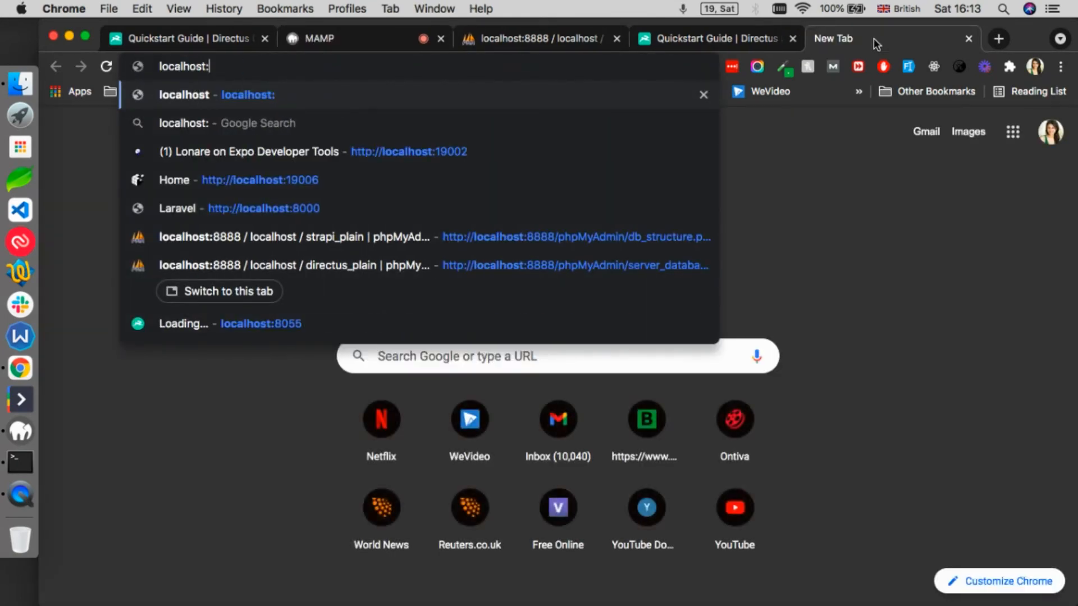
type("8055/admin/login")
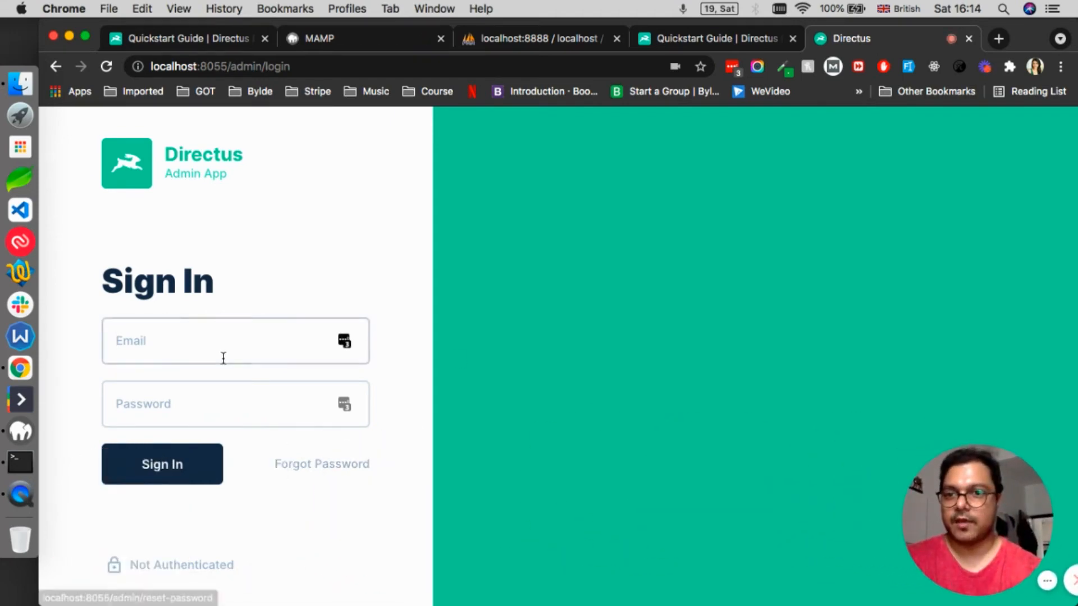
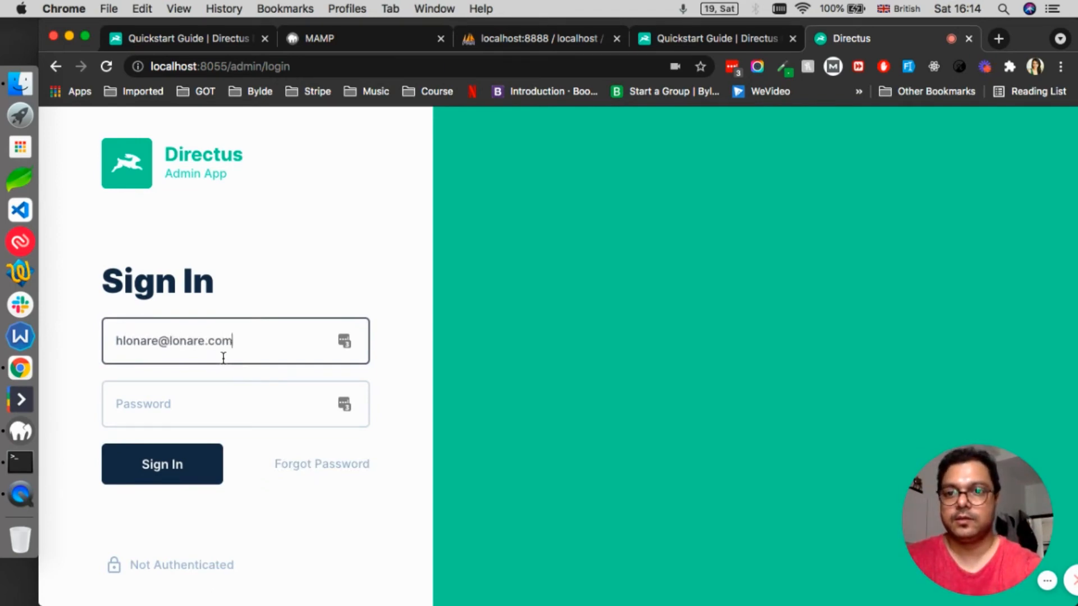
type("password")
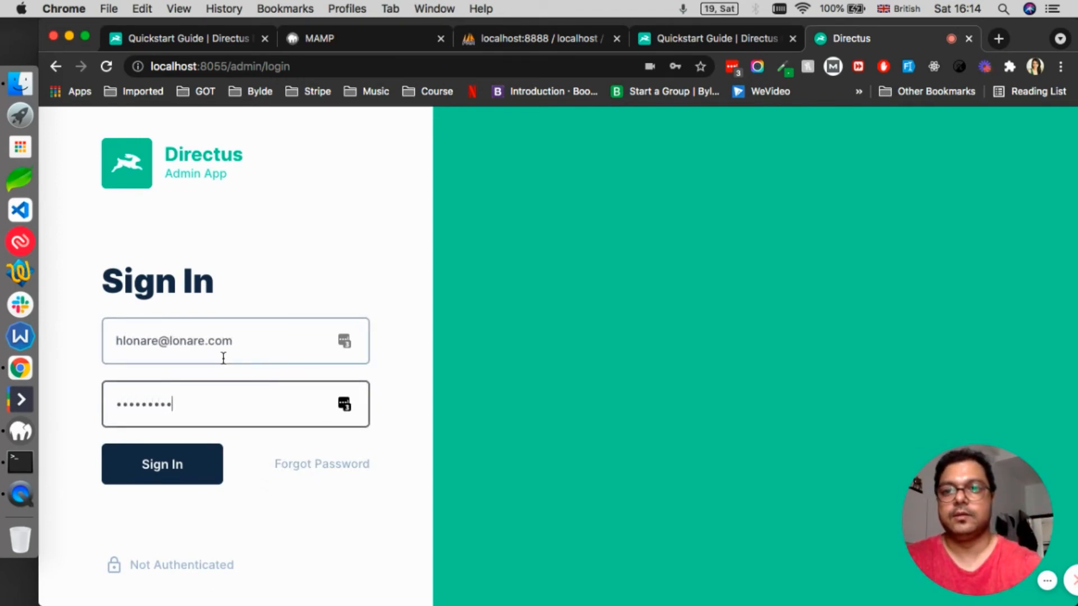
left_click(162, 465)
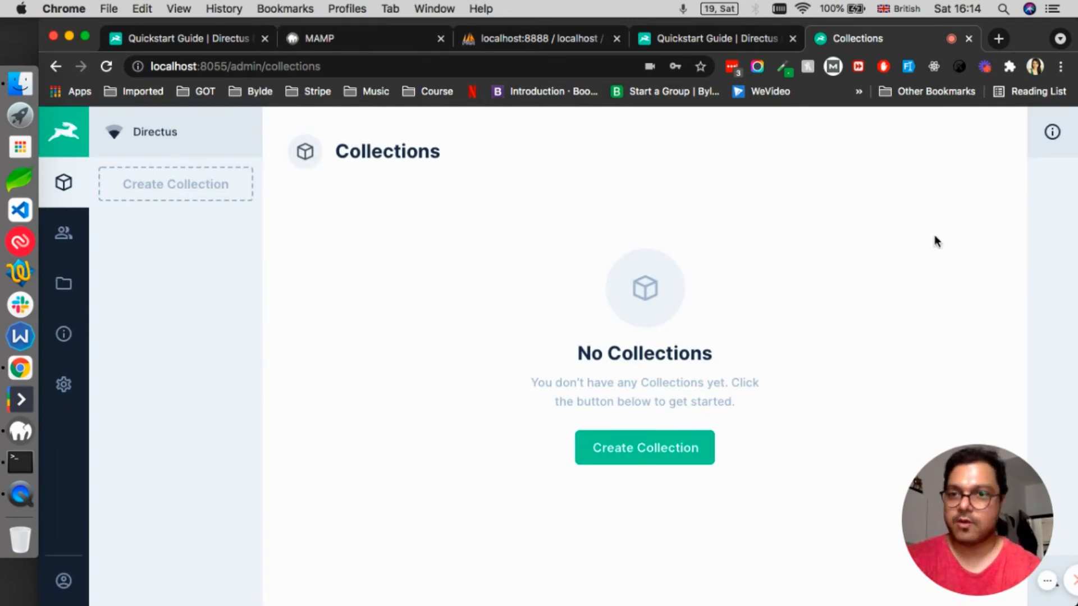
left_click(63, 232)
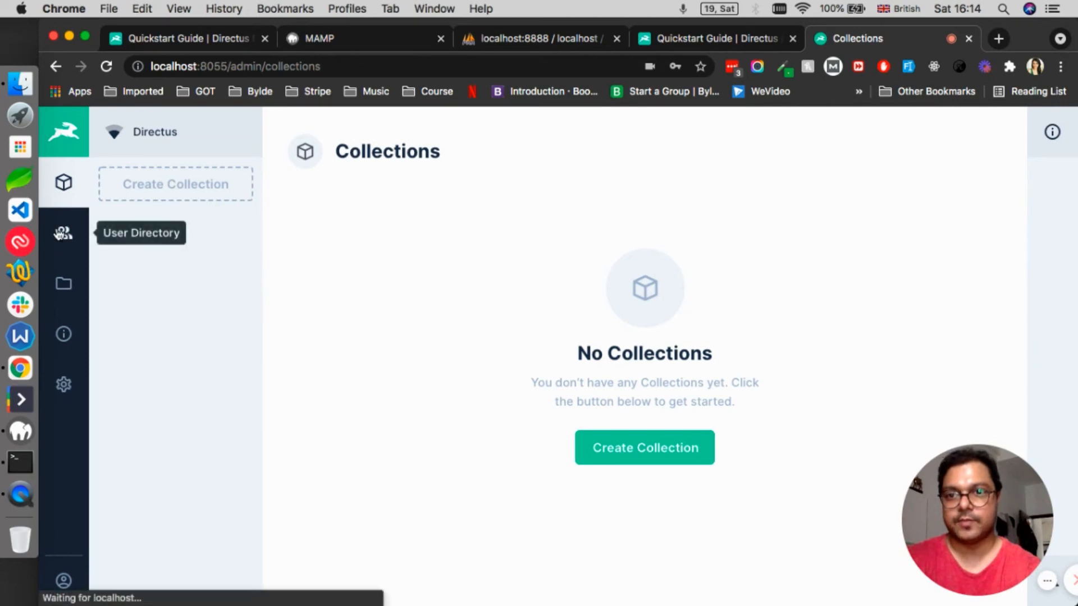
left_click(62, 232)
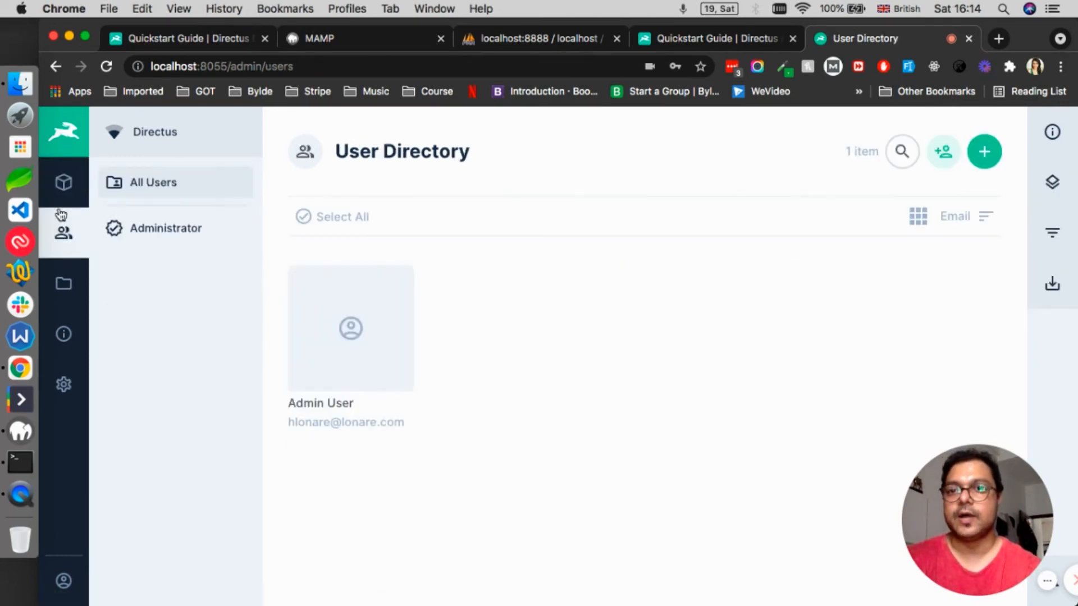
left_click(64, 182)
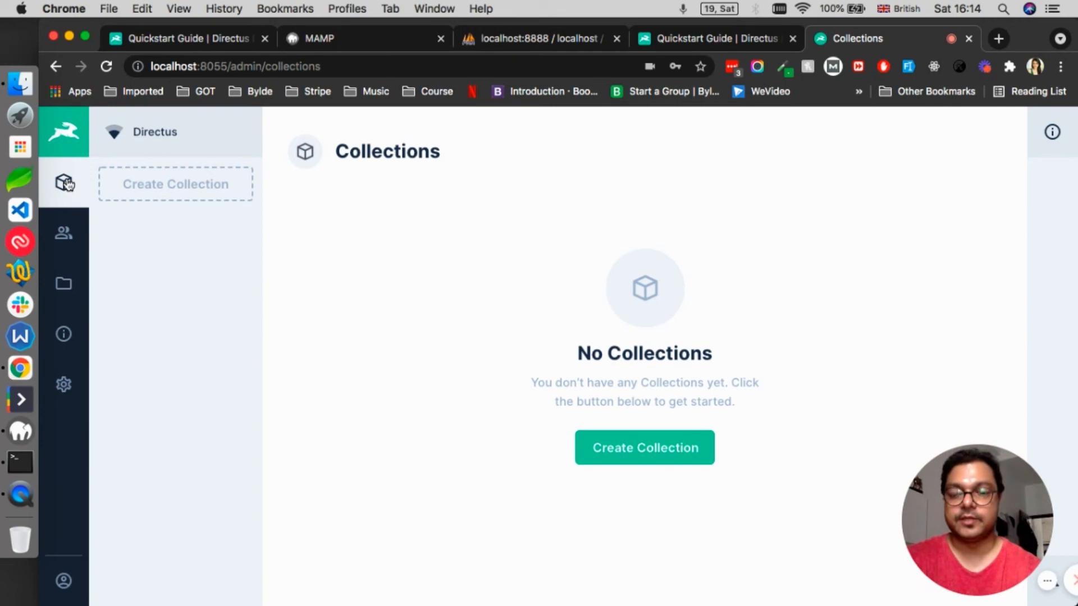
mouse_move(216, 258)
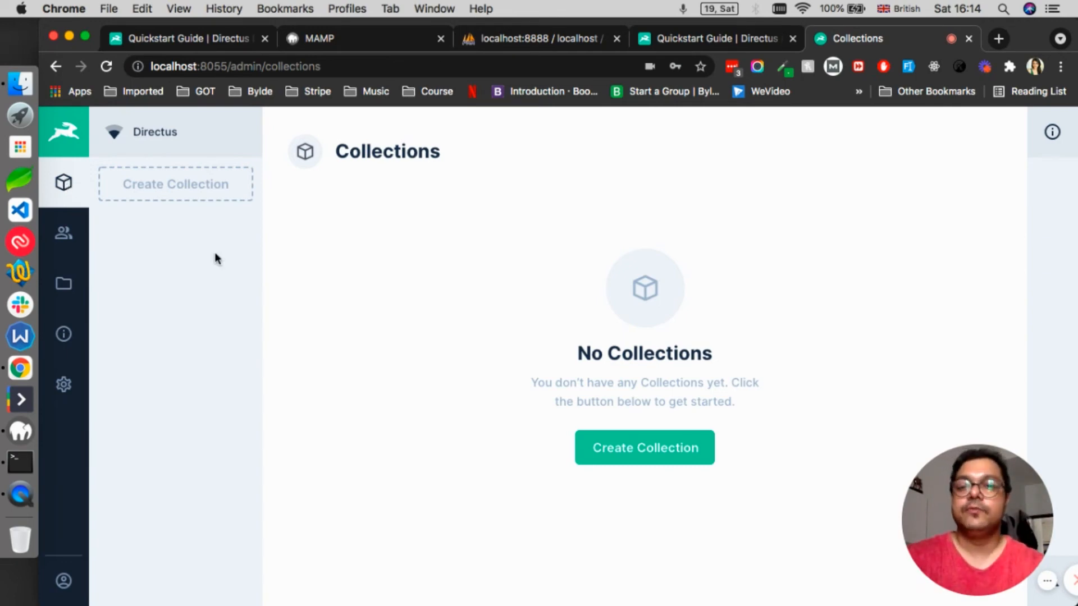
mouse_move(197, 325)
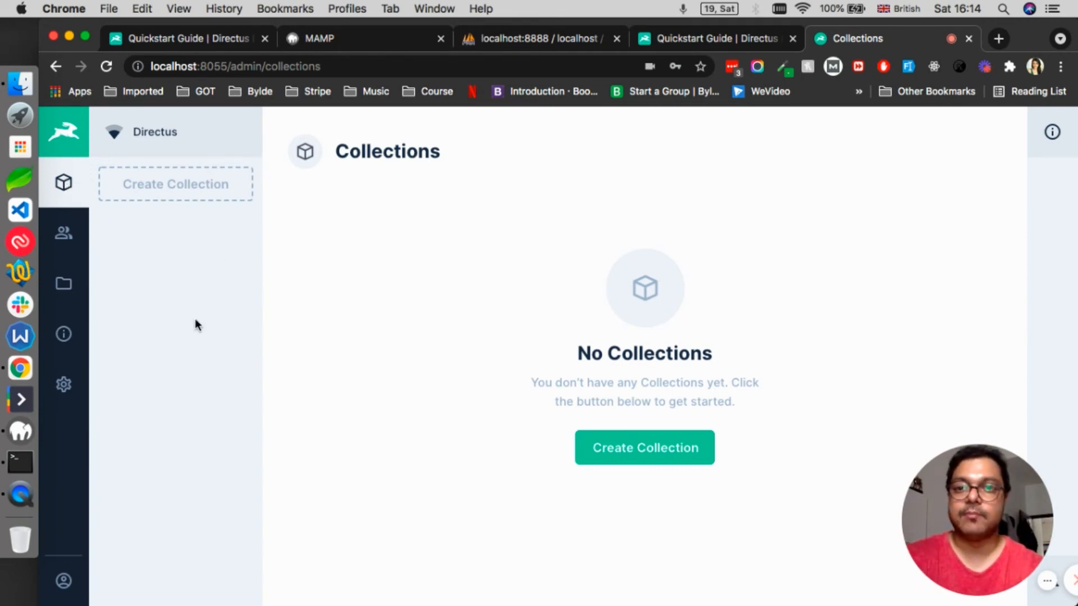
Step: Save a 'products' collection keyed productid, with status, sort, date_created and date_updated fields
left_click(644, 447)
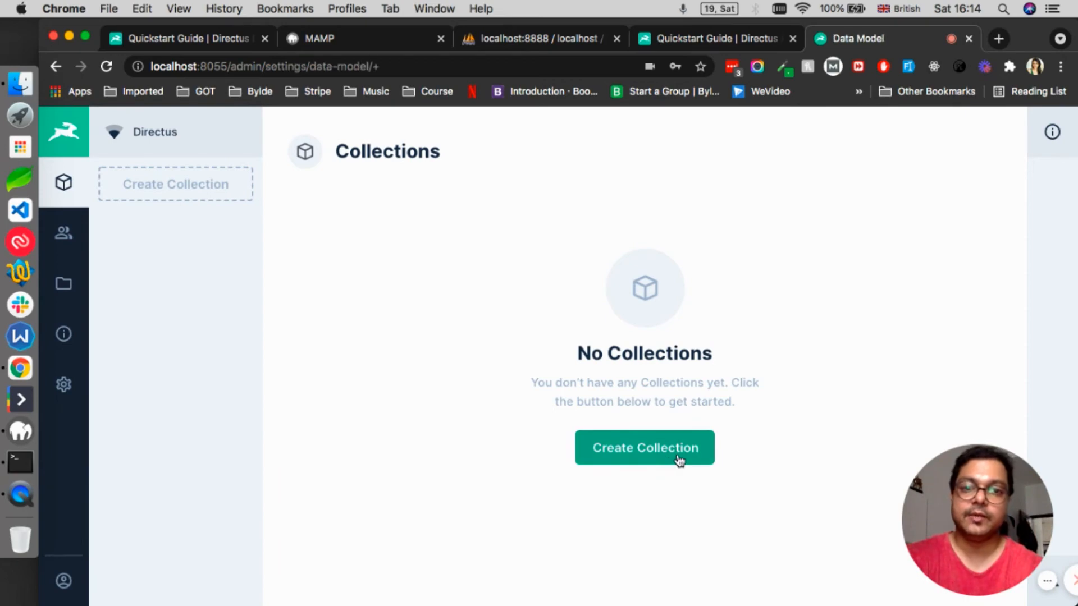
left_click(644, 448)
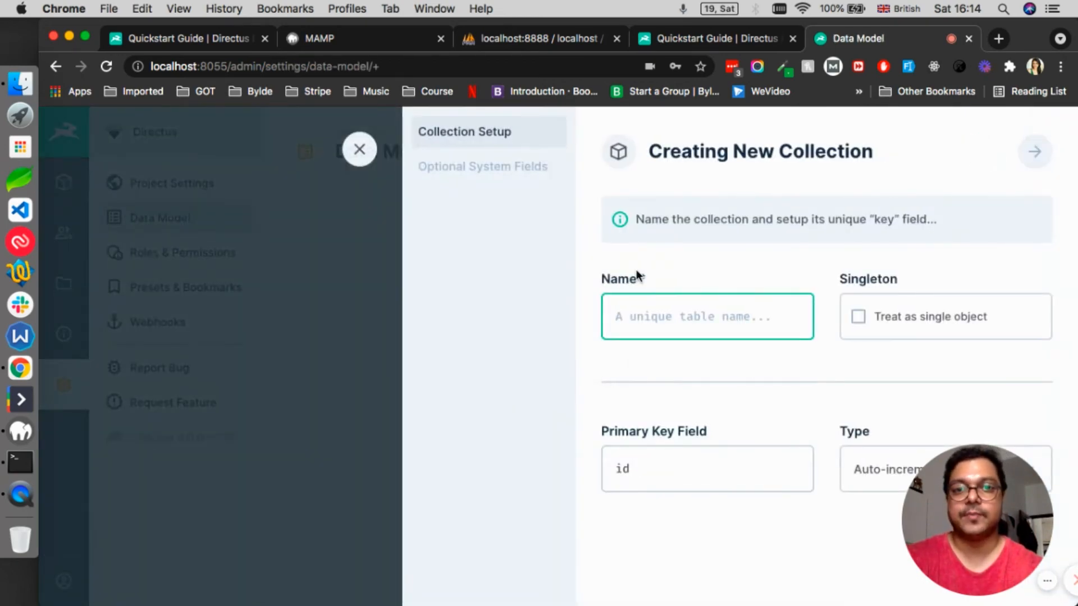
type("products")
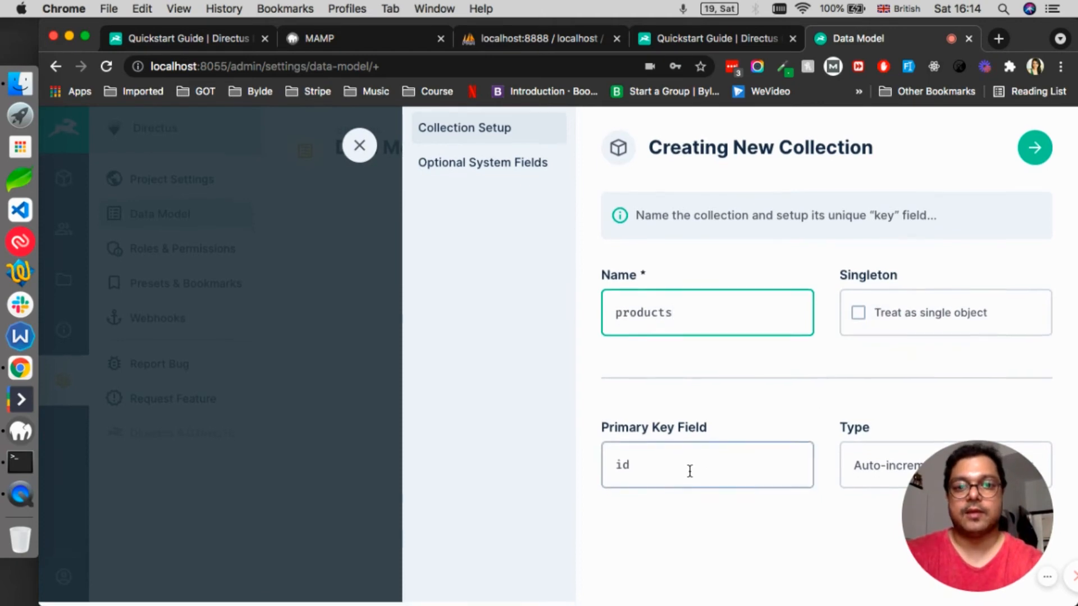
left_click(707, 465)
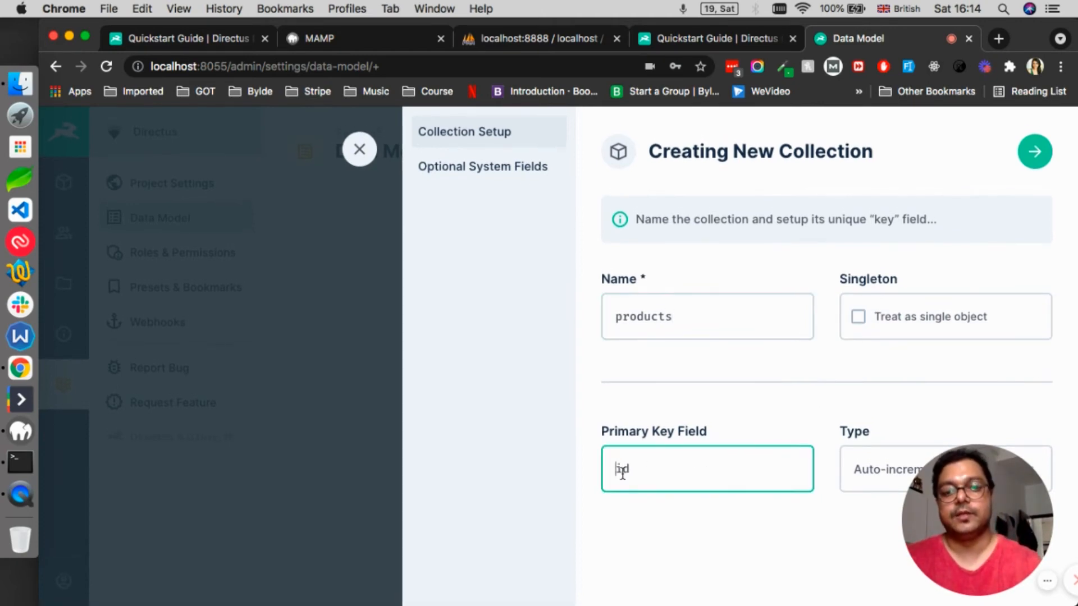
type("productid")
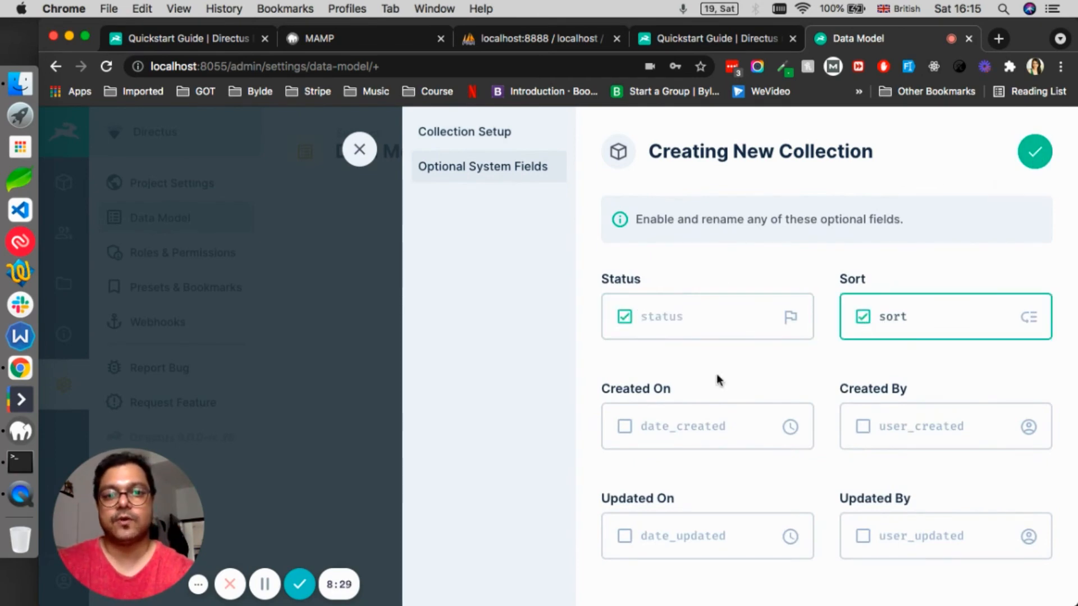
left_click(624, 535)
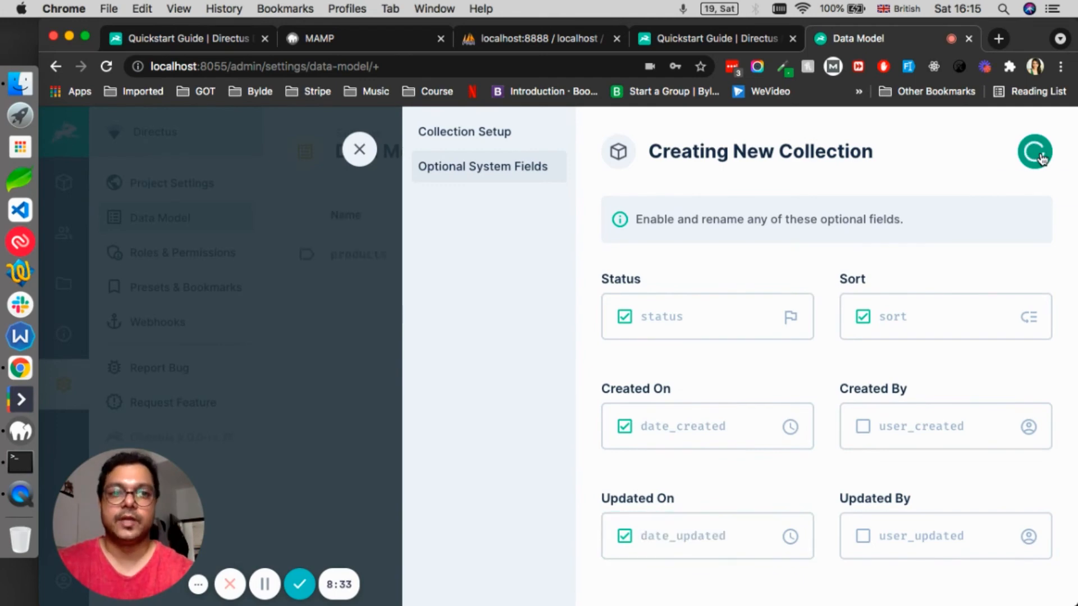
left_click(1035, 151)
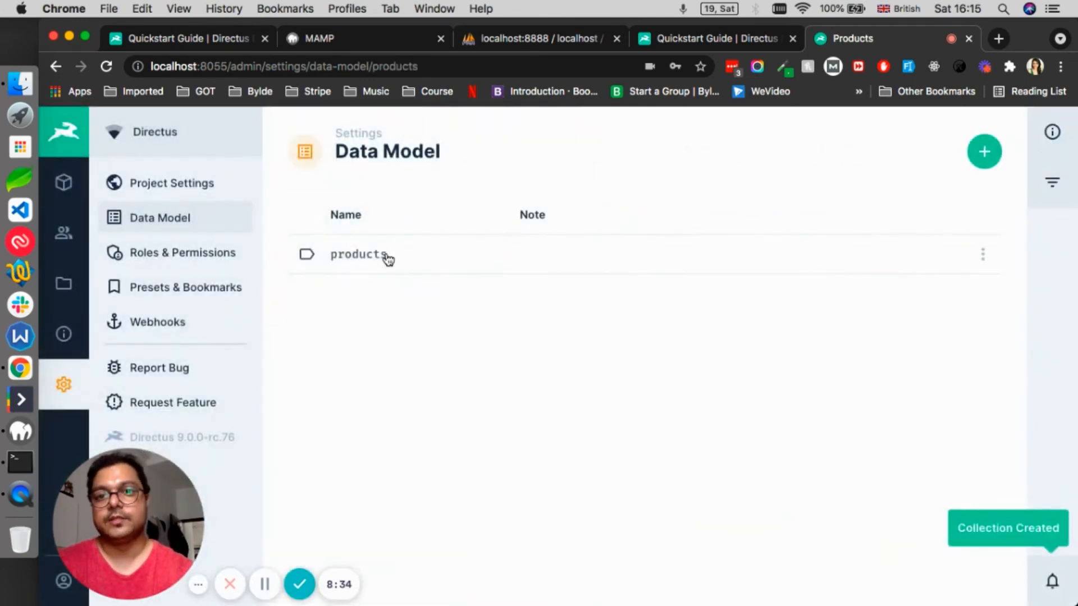
Step: Open the products collection, check the productid field, and start adding a new field
left_click(358, 255)
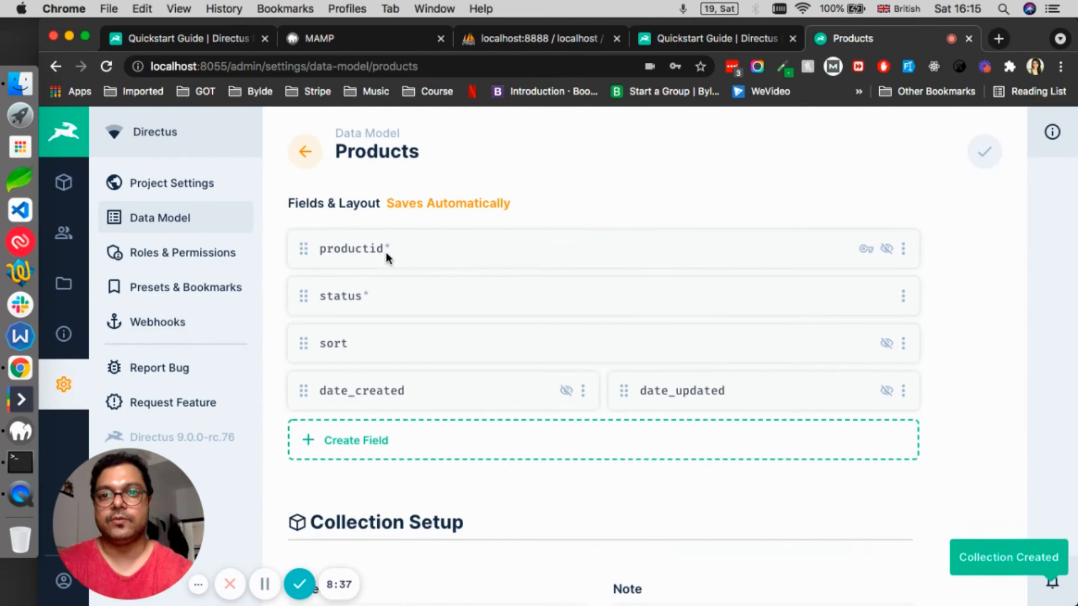
left_click(353, 248)
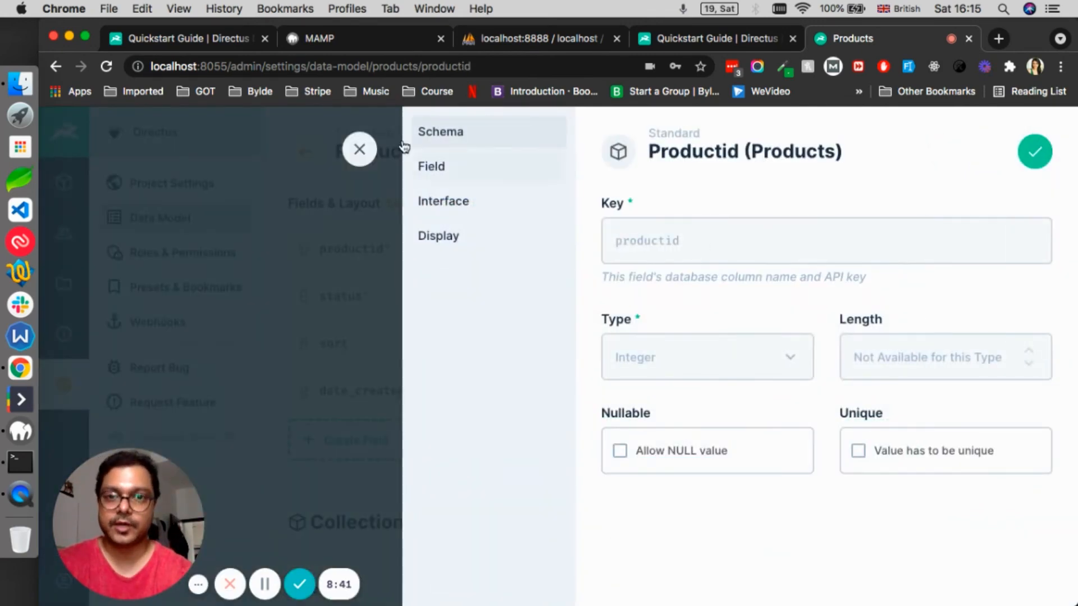
left_click(358, 150)
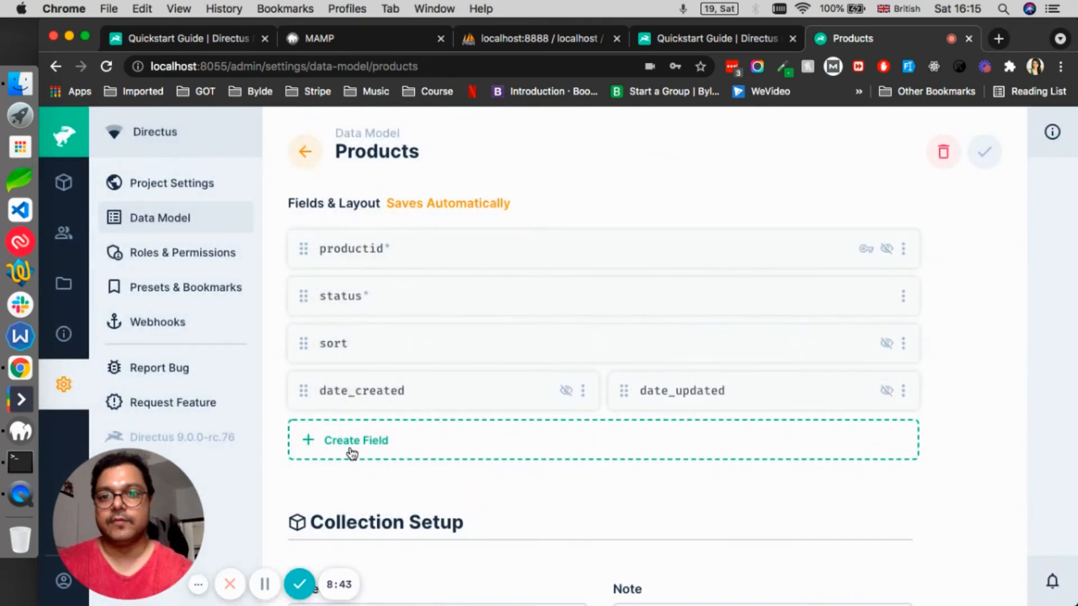
left_click(356, 441)
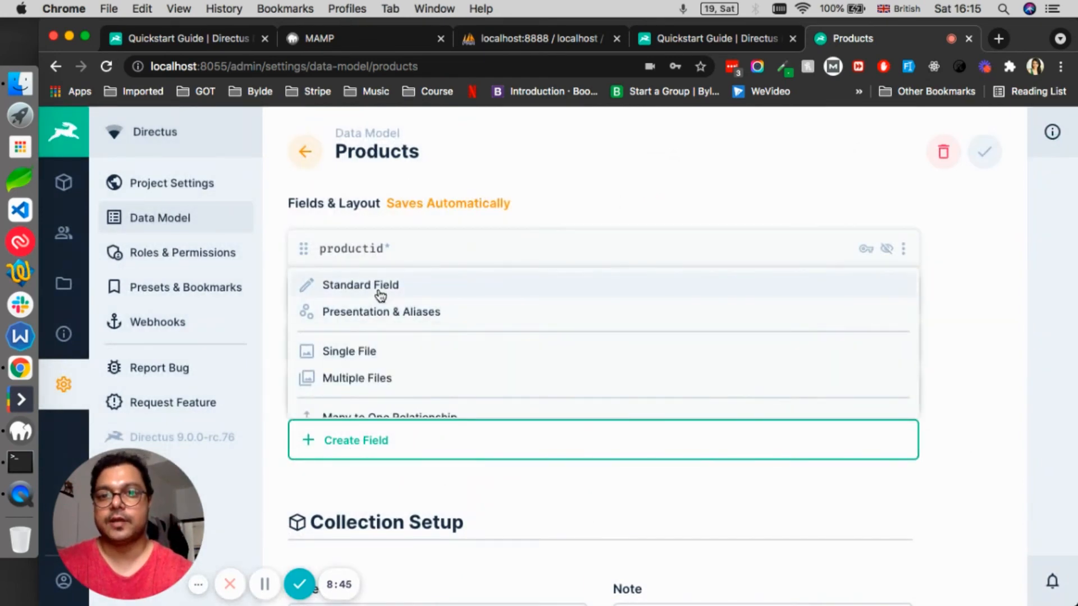
Step: Create a standard field keyed 'name', non-nullable, with the note 'product name'
left_click(360, 285)
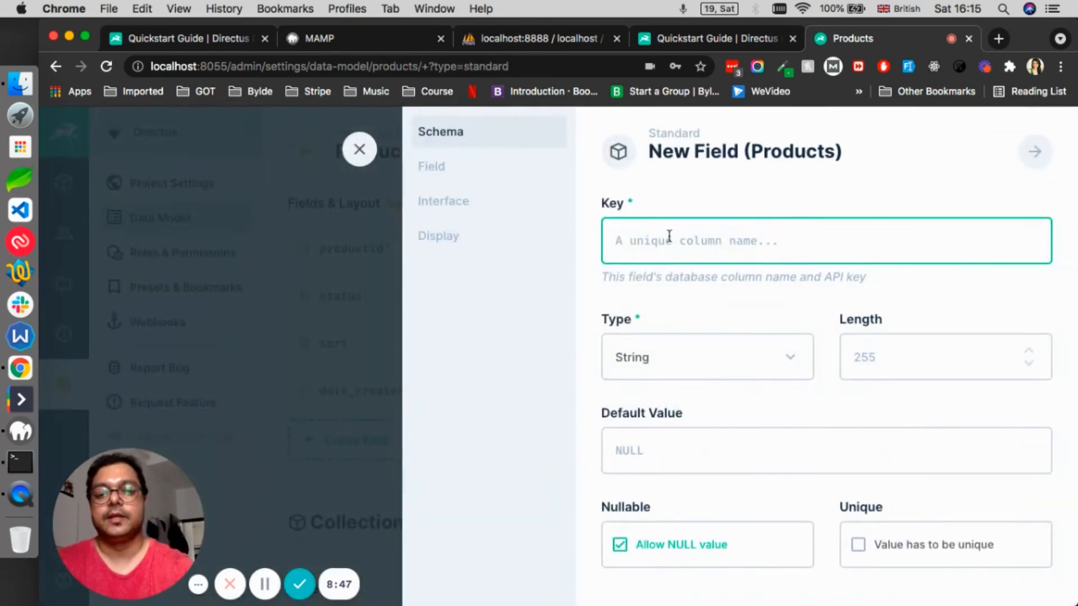
type("name")
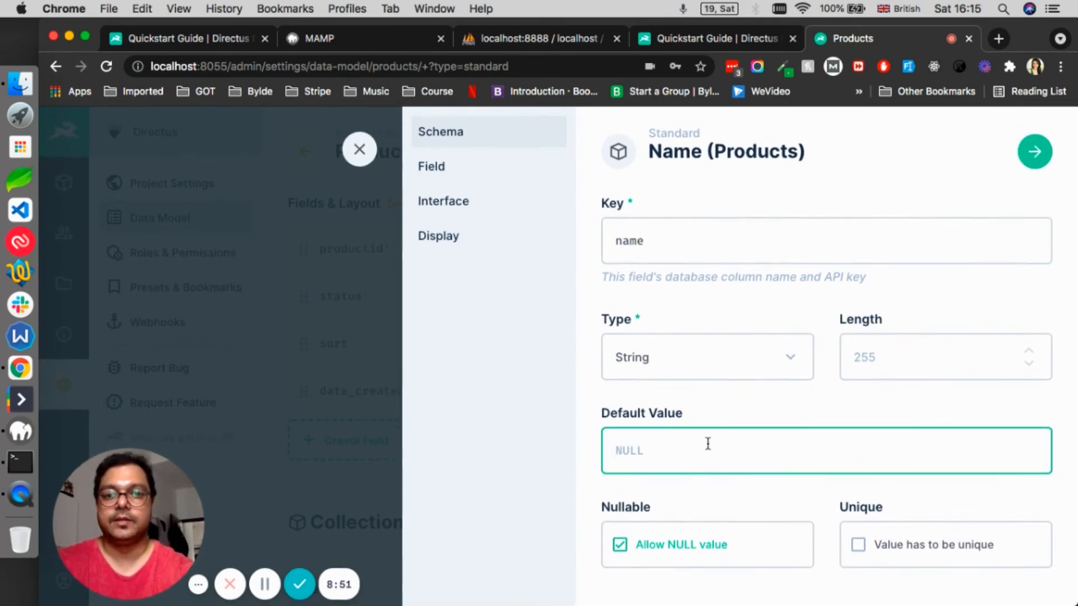
left_click(619, 545)
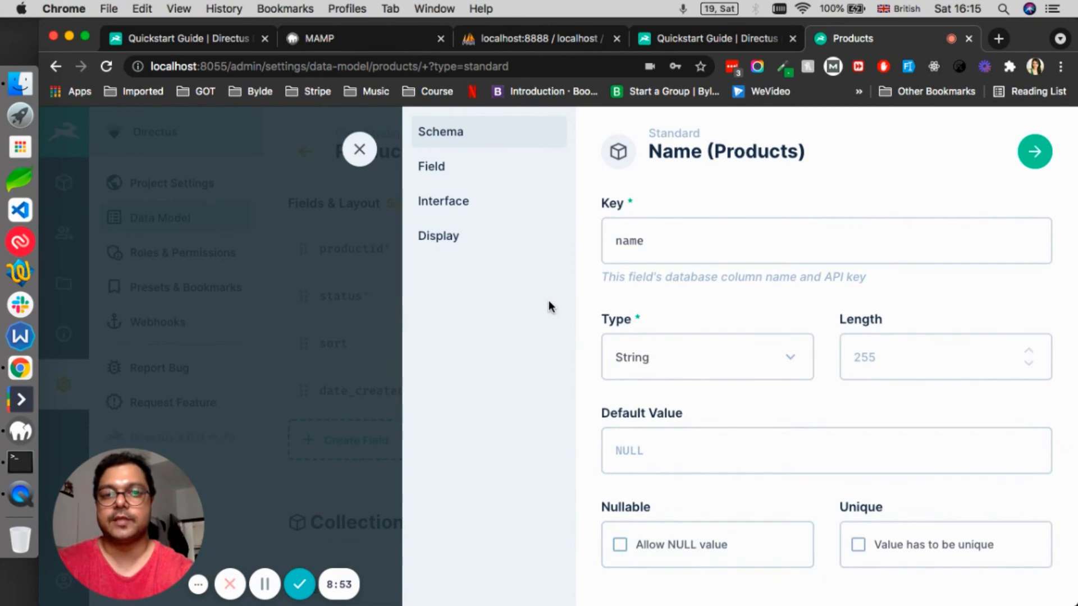
left_click(432, 167)
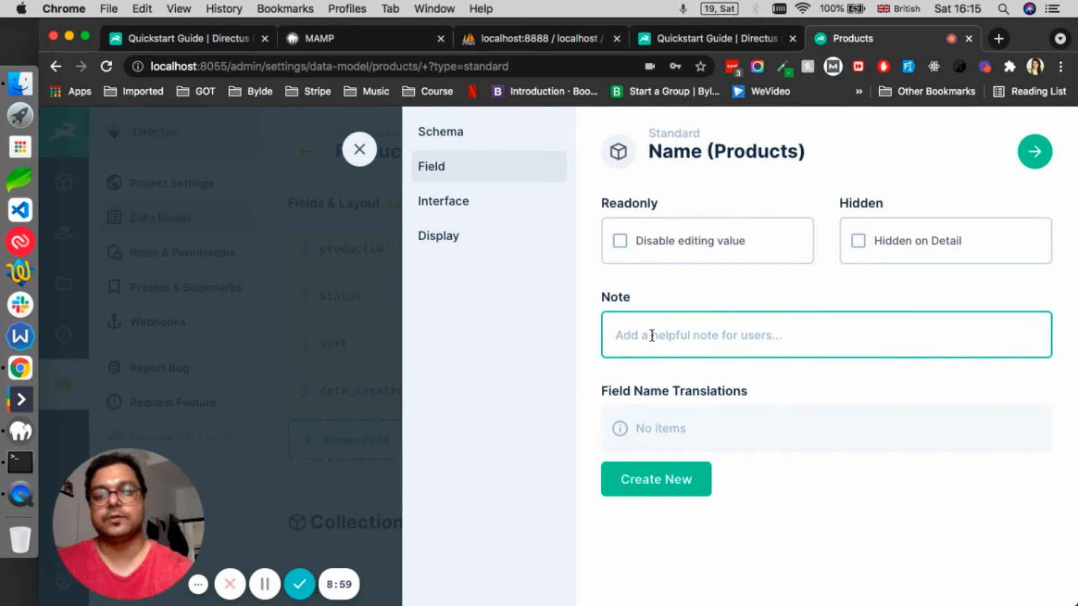
type("product name")
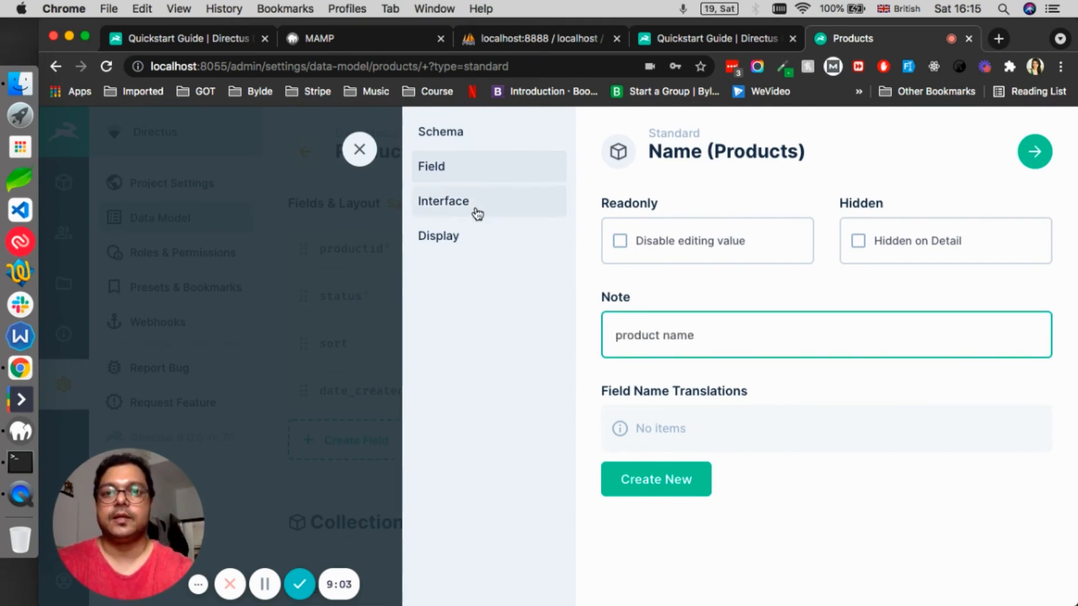
Step: Give the name field an Input interface with a box left icon and save it
left_click(443, 201)
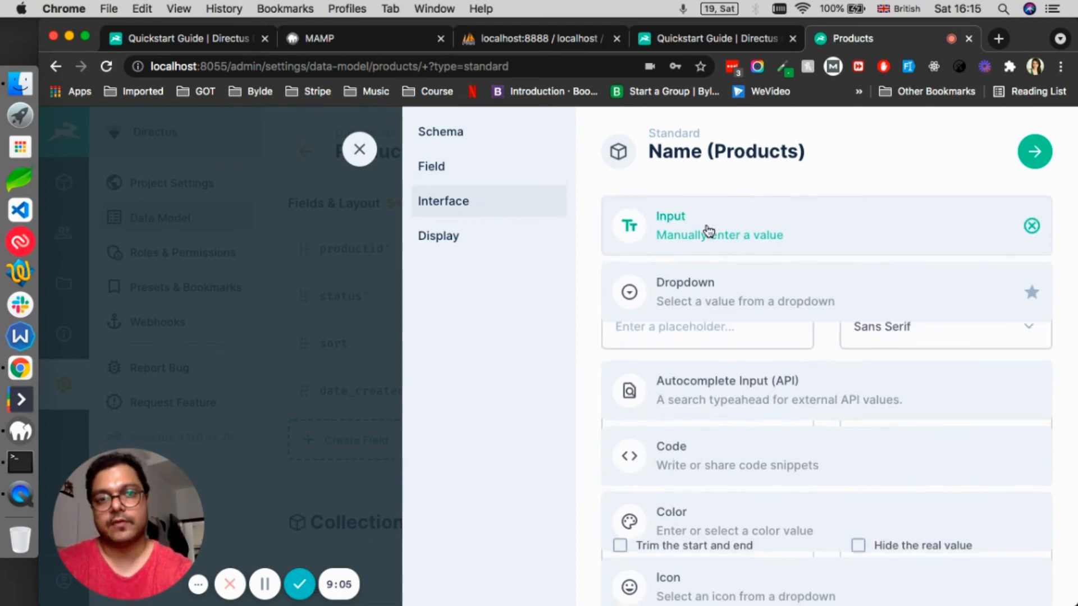
left_click(718, 226)
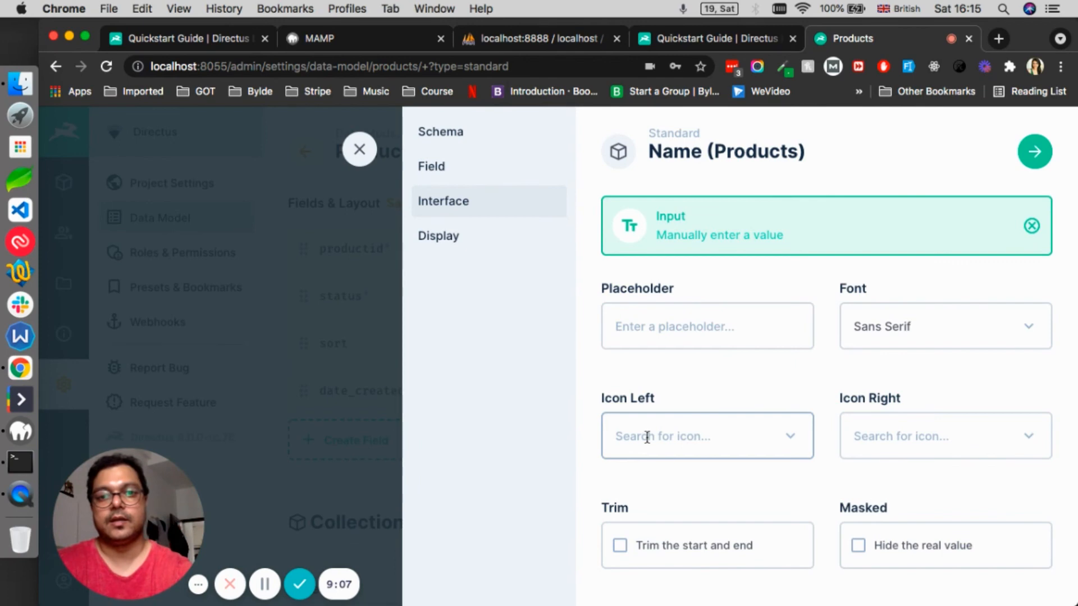
type("pro")
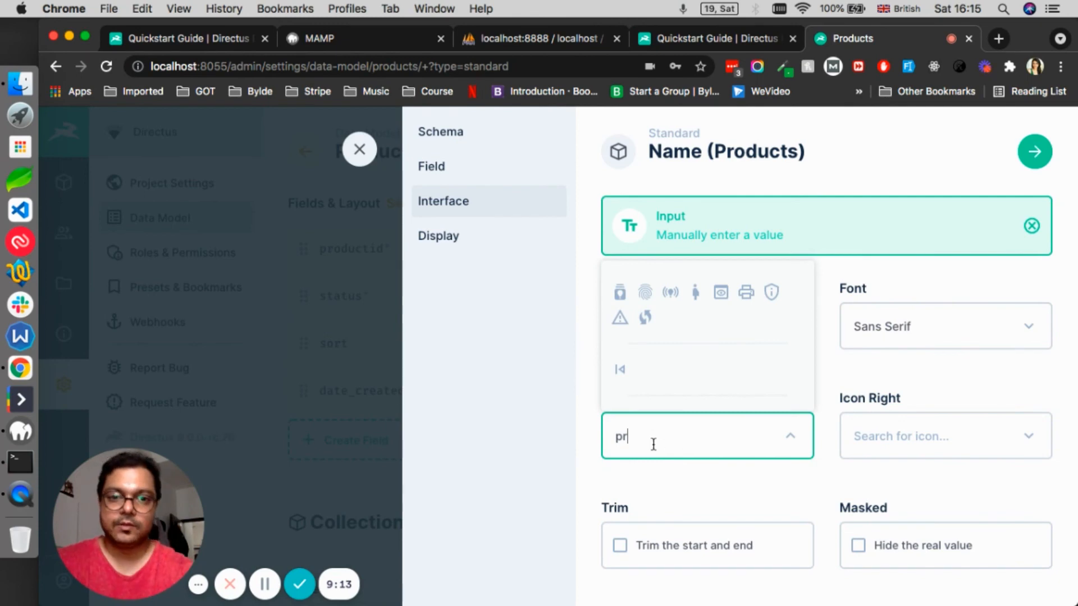
type("box")
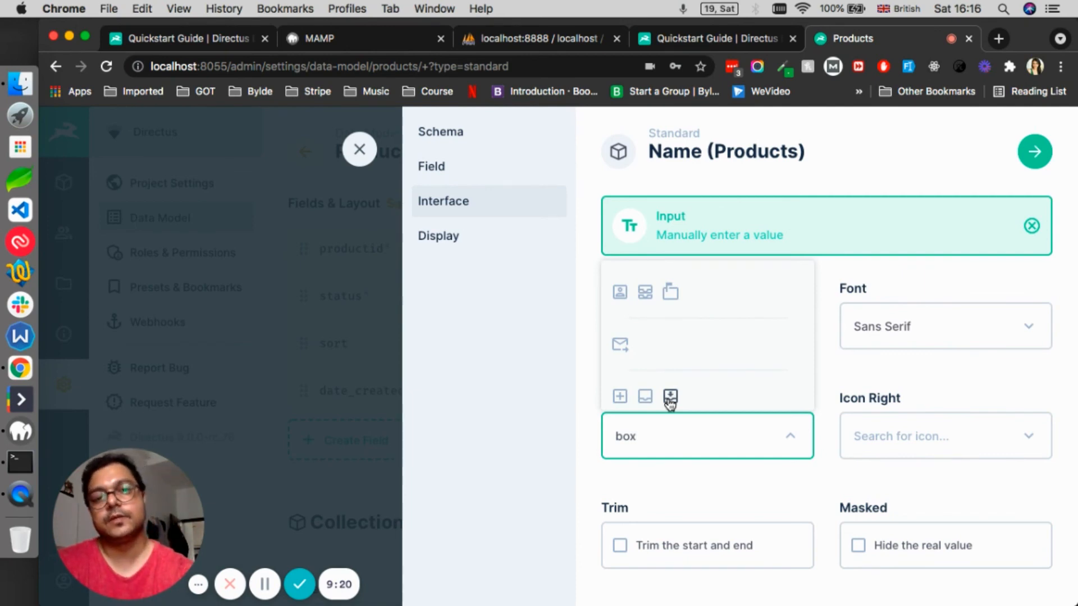
left_click(670, 397)
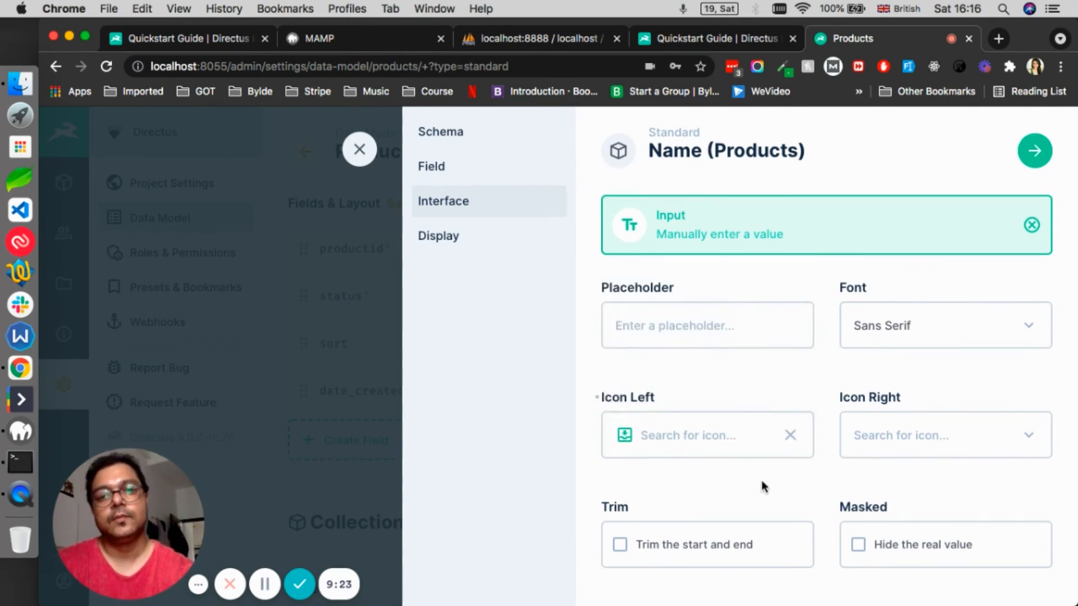
left_click(438, 236)
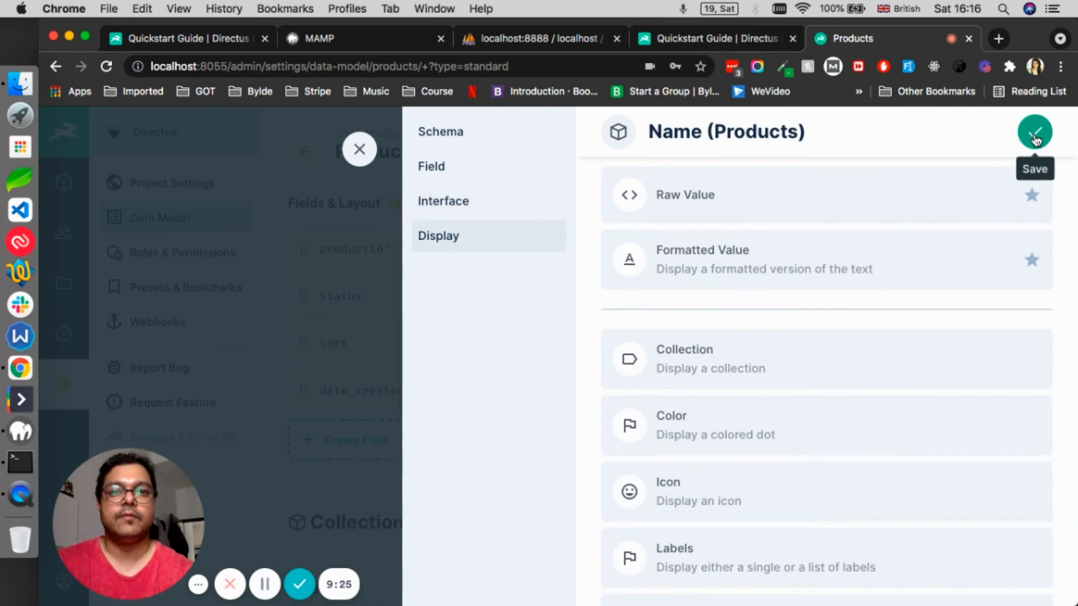
left_click(1035, 132)
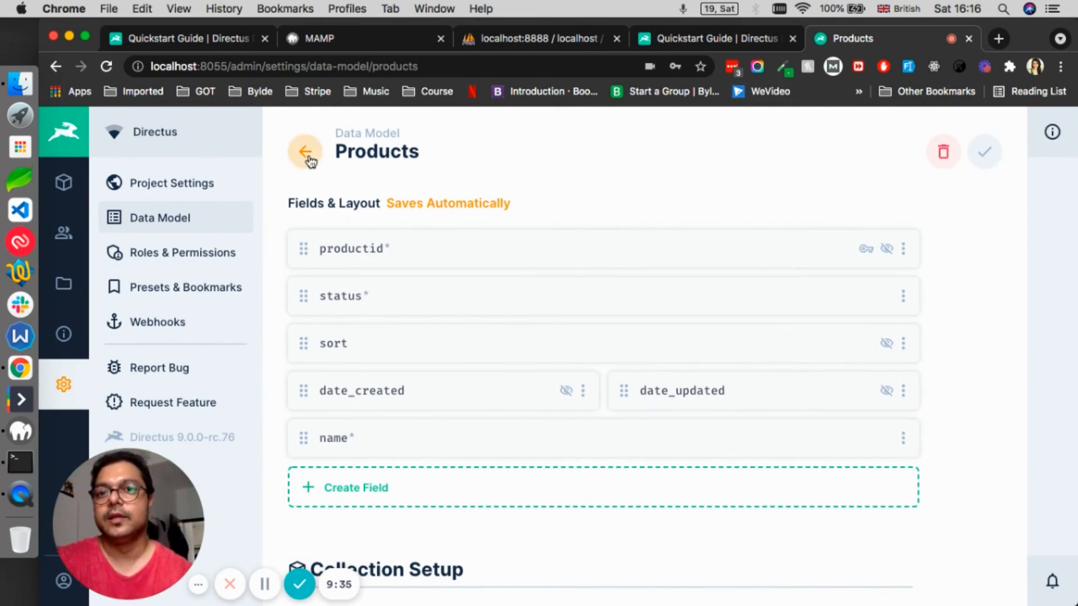
Step: Return to Data Model, open Products in the Content module, and start a new item
left_click(306, 151)
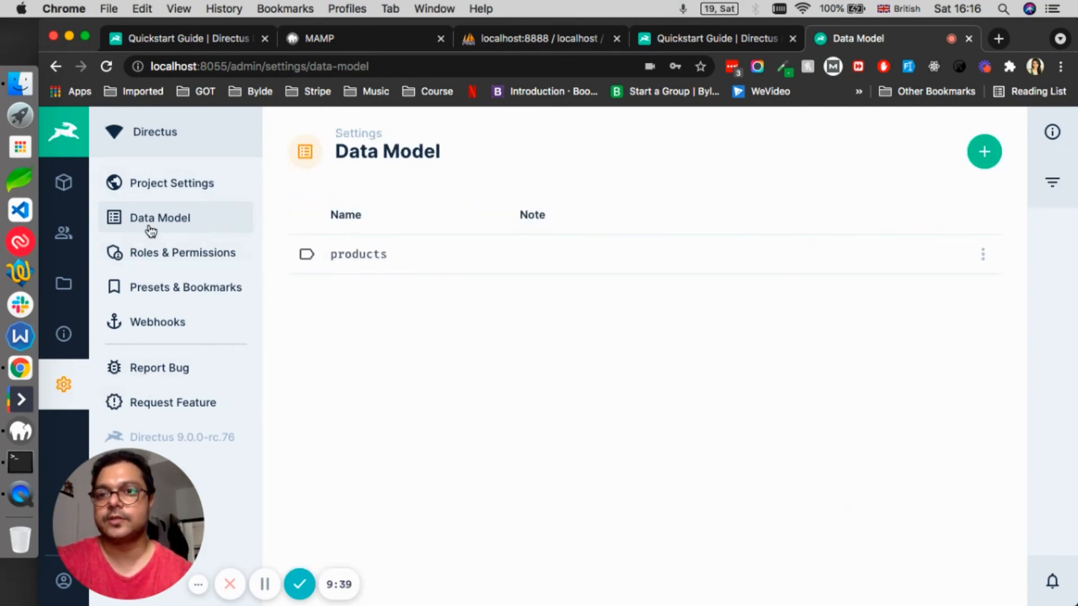
left_click(62, 182)
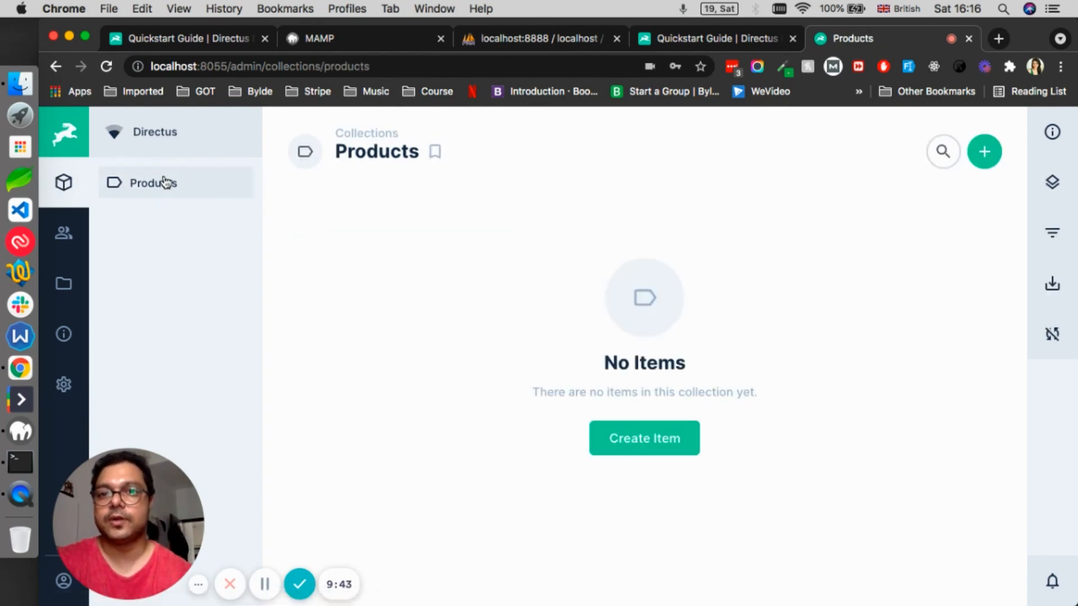
left_click(644, 438)
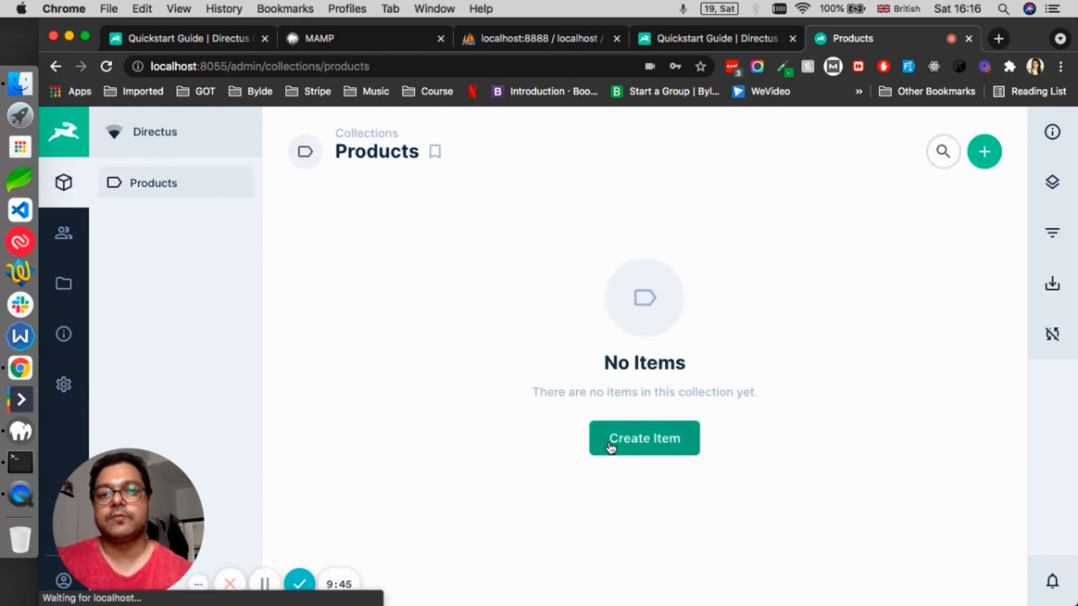
Step: Enter 'product 1' as the item's name and save the new Products item
left_click(644, 438)
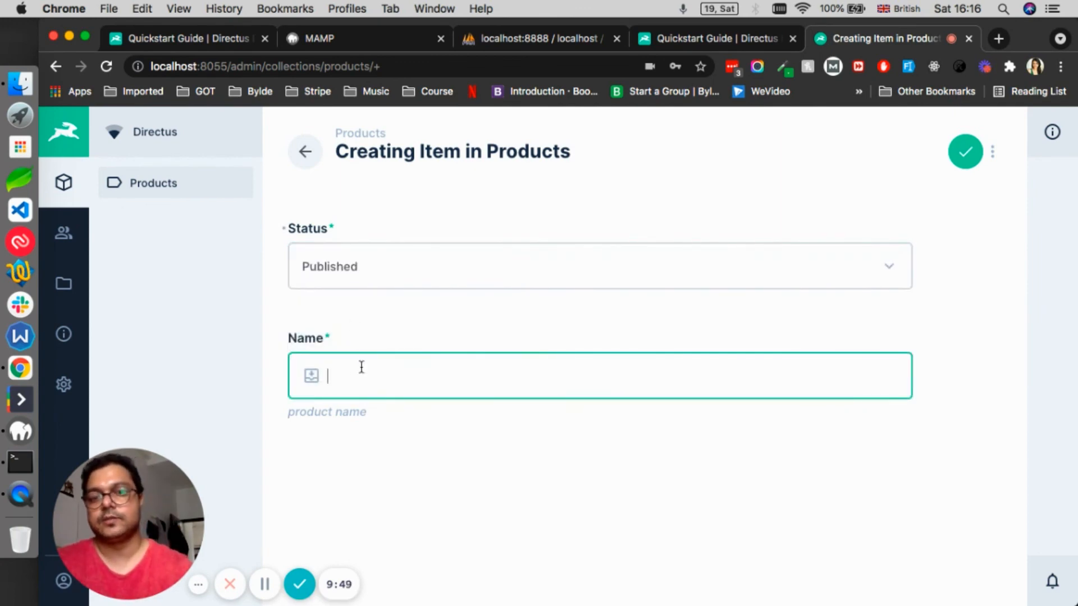
type("product 1")
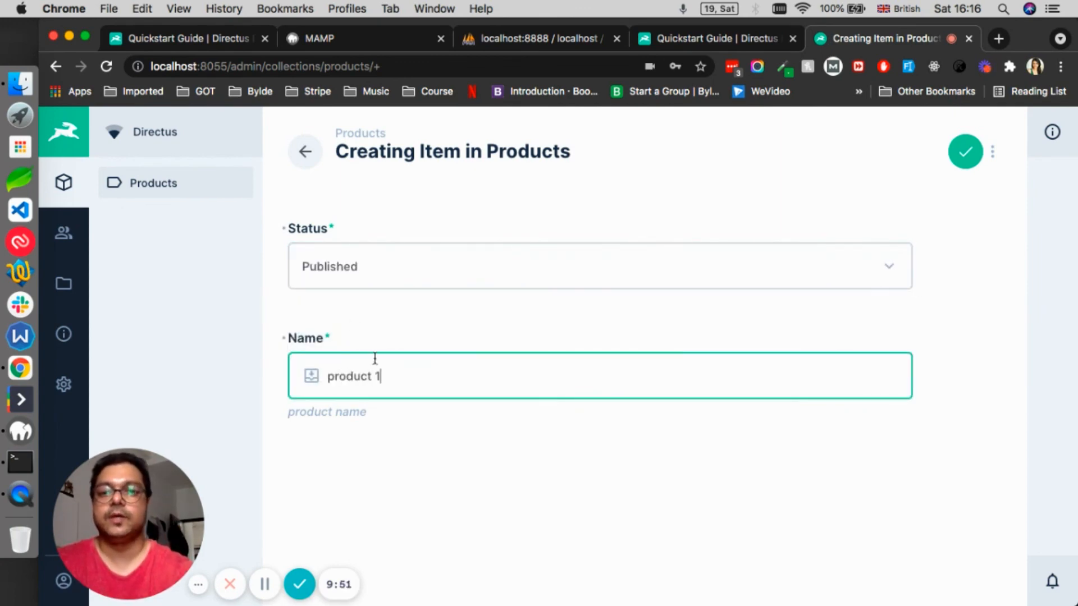
left_click(965, 151)
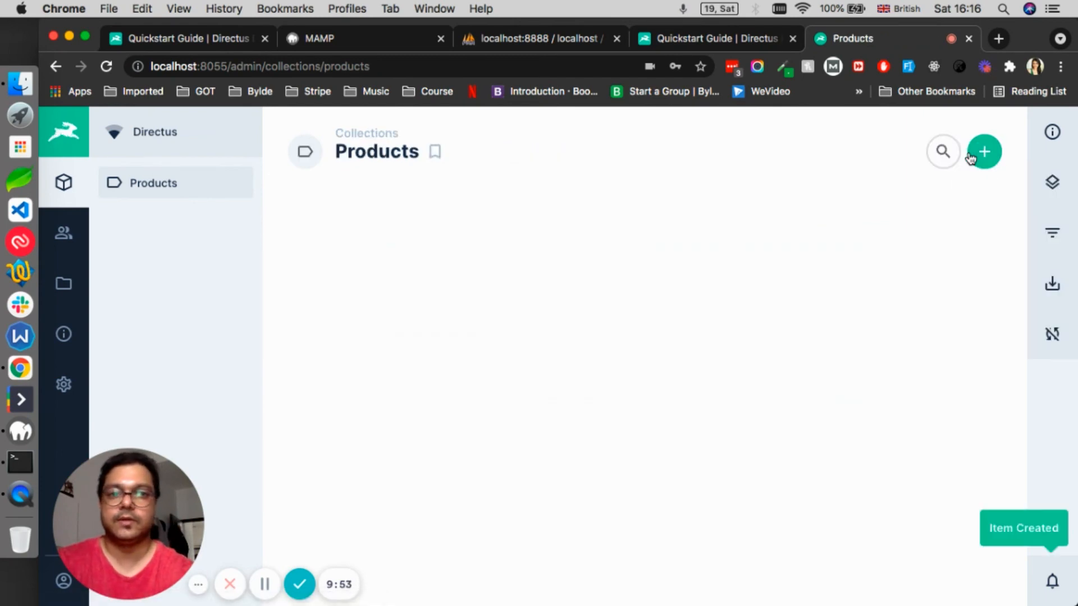